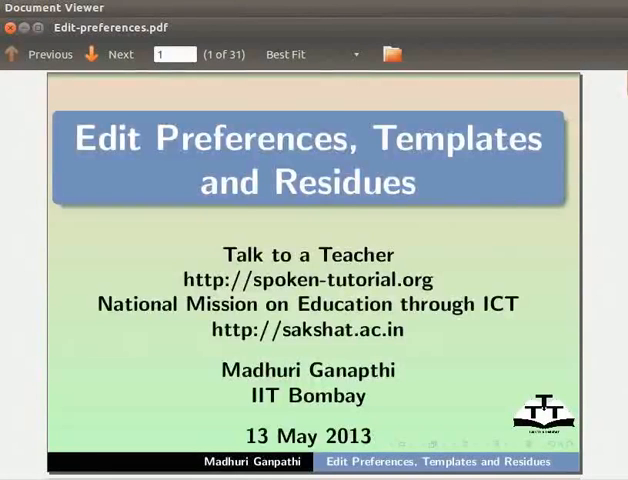
Step through the Learning Objectives slides, revealing Edit Preferences, Manage Templates, Templates and Residues points
left_click(120, 54)
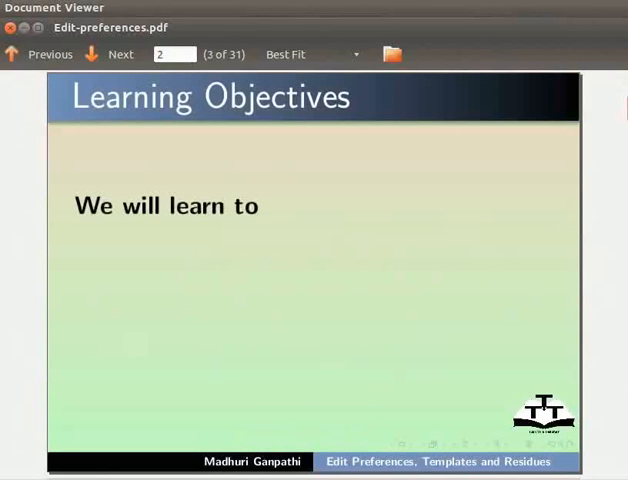
left_click(110, 54)
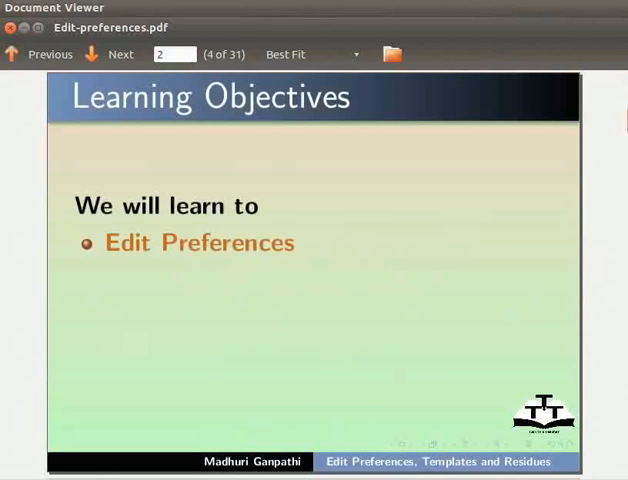
left_click(110, 54)
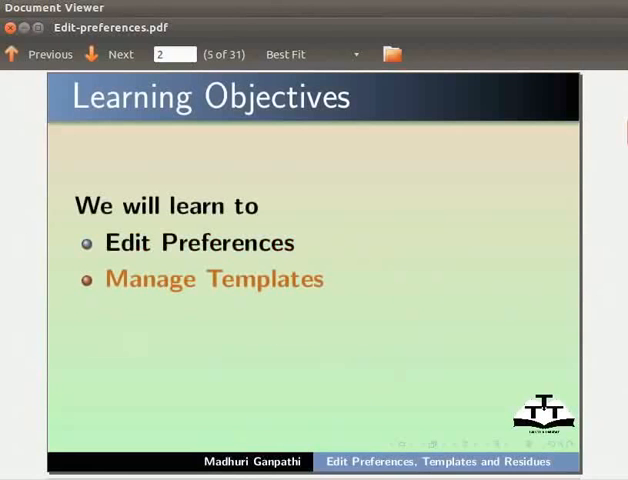
left_click(110, 54)
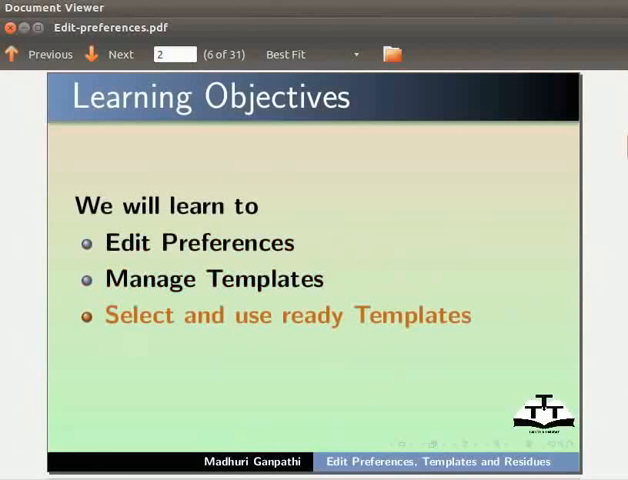
left_click(119, 54)
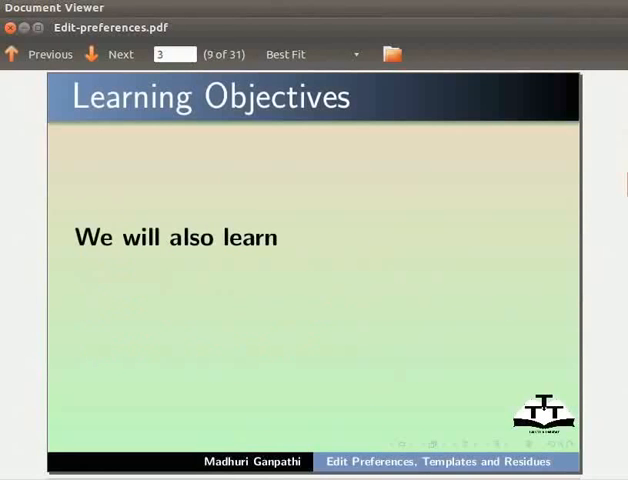
left_click(119, 54)
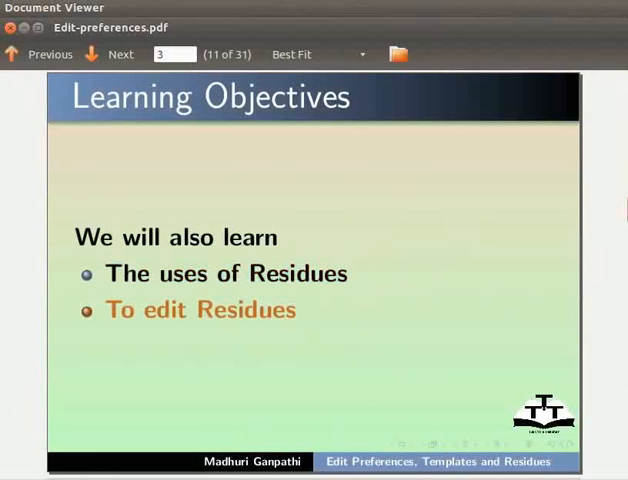
Advance past System Requirement to Pre-requisites, revealing GChemPaint familiarity and tutorial website points
left_click(119, 54)
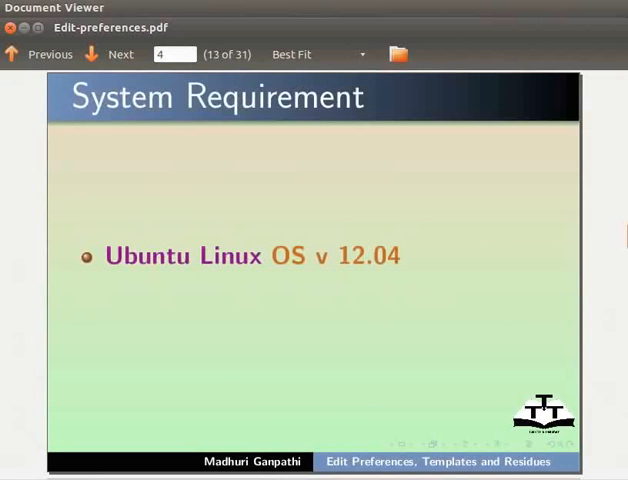
left_click(109, 54)
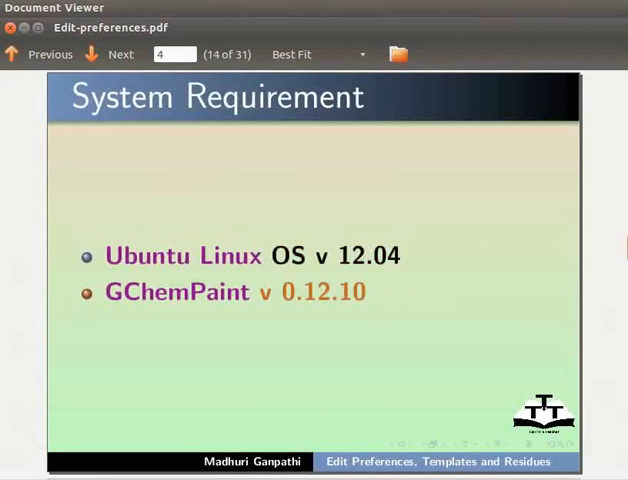
left_click(110, 54)
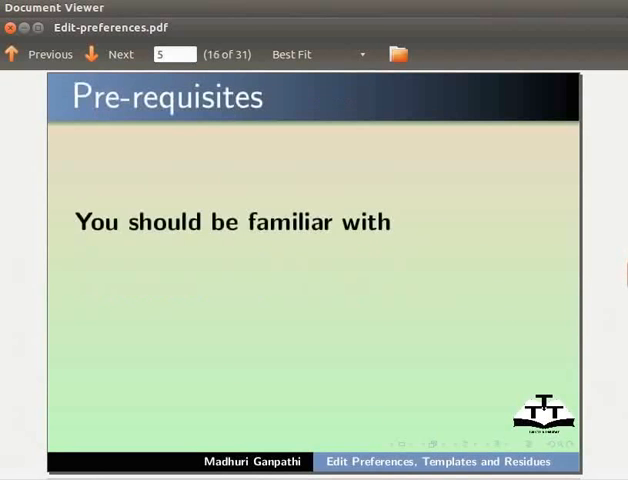
left_click(110, 54)
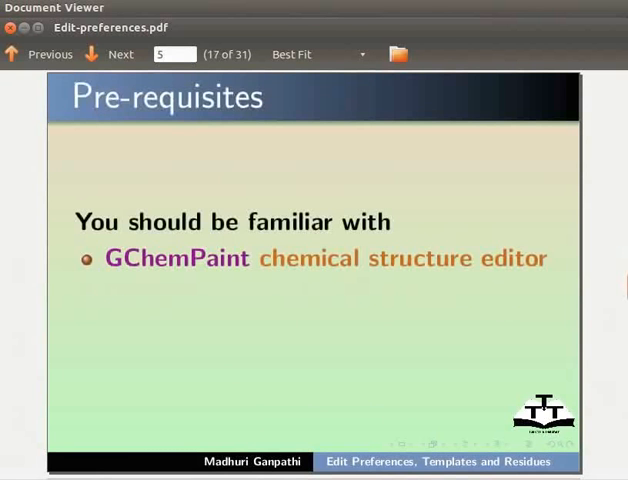
left_click(120, 54)
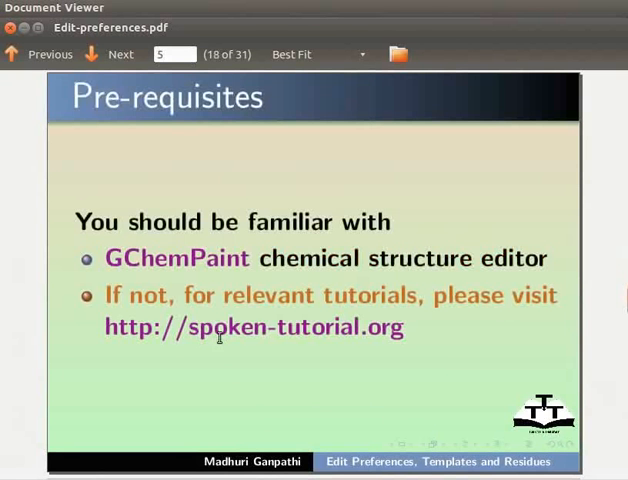
mouse_move(395, 328)
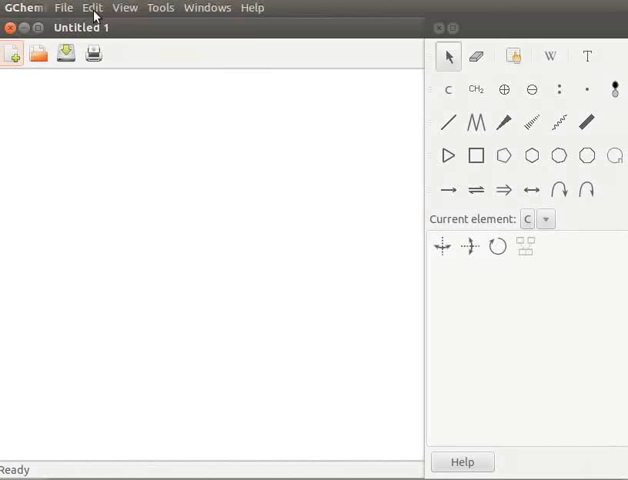
Open Edit > Preferences to show the GChemPaint Preferences dialog
left_click(92, 7)
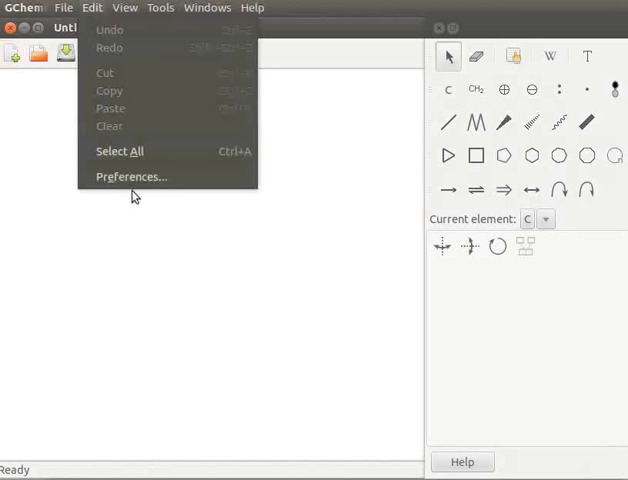
left_click(130, 176)
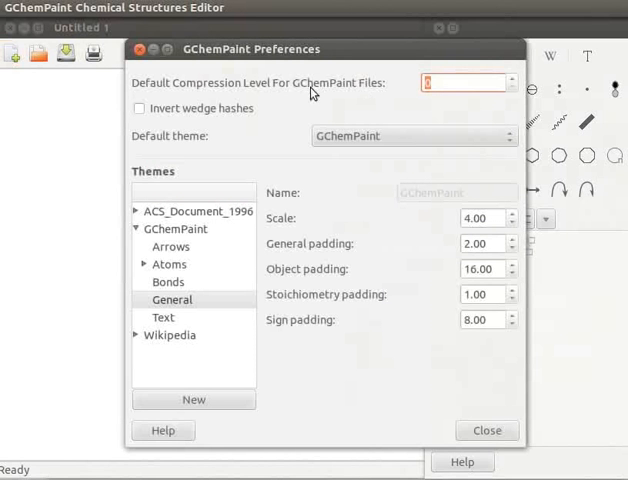
mouse_move(339, 93)
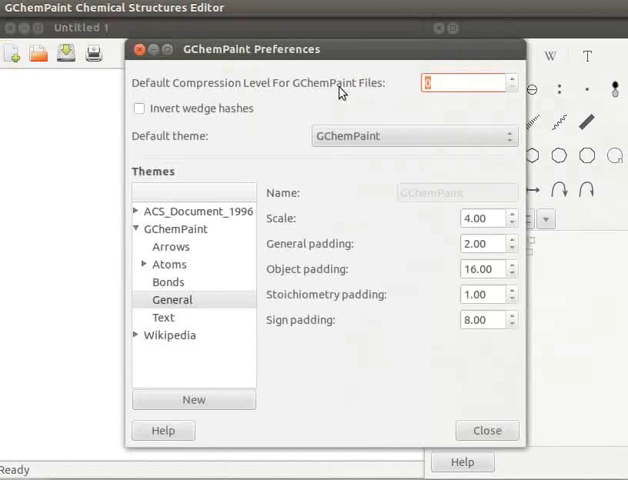
mouse_move(365, 92)
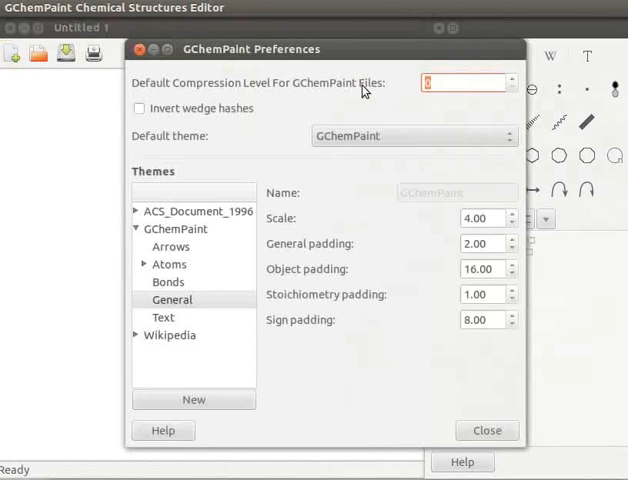
mouse_move(400, 103)
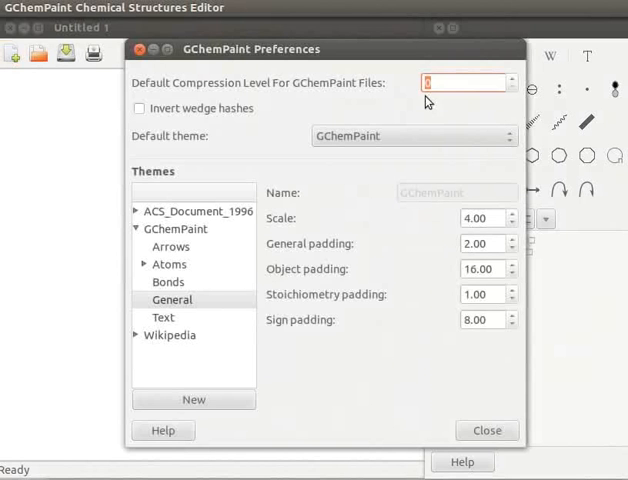
mouse_move(428, 100)
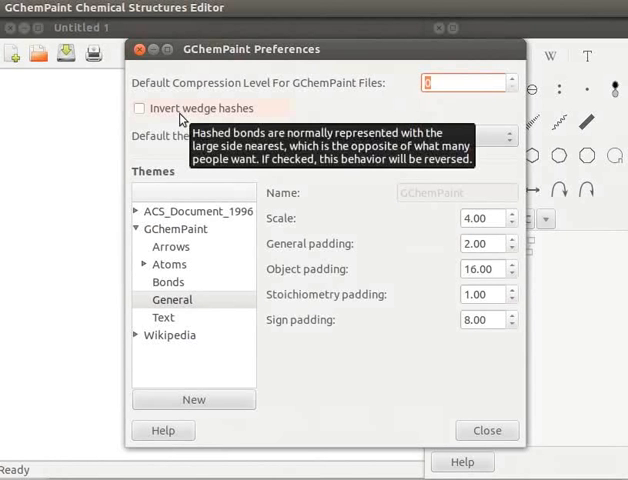
mouse_move(178, 143)
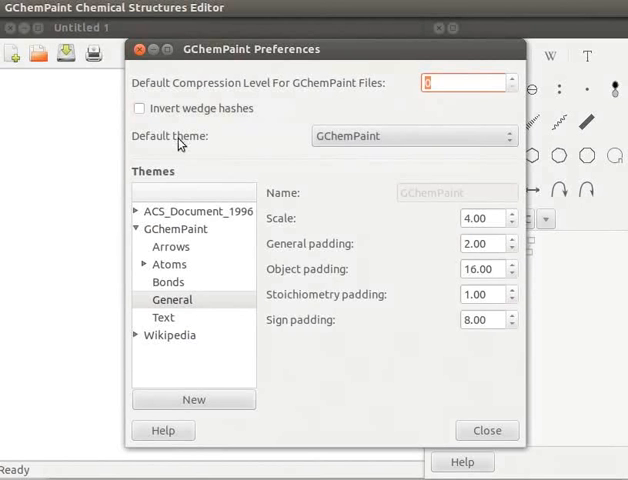
mouse_move(330, 147)
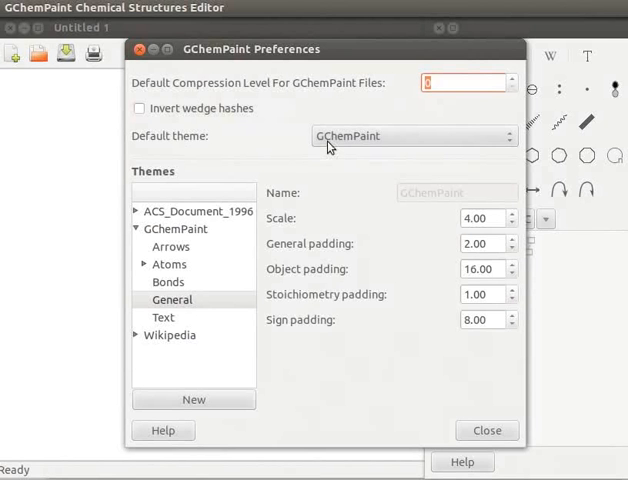
mouse_move(170, 256)
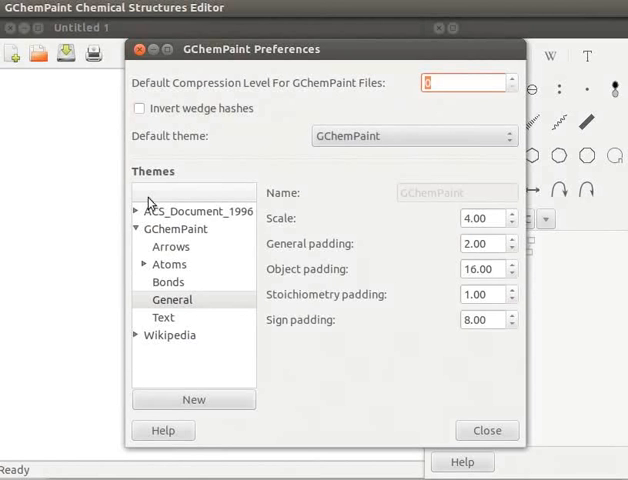
mouse_move(184, 178)
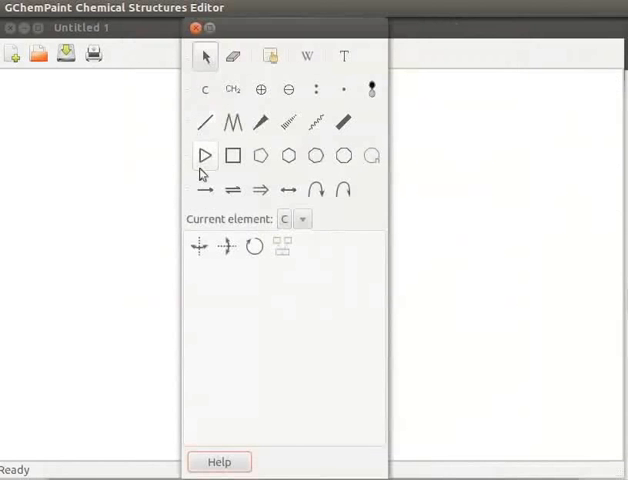
mouse_move(205, 190)
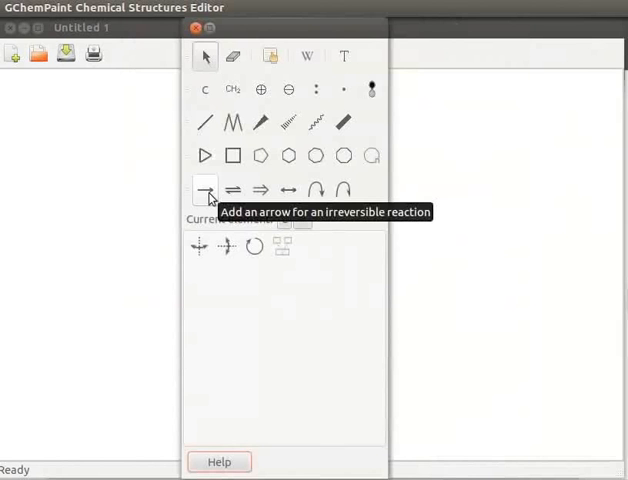
mouse_move(232, 190)
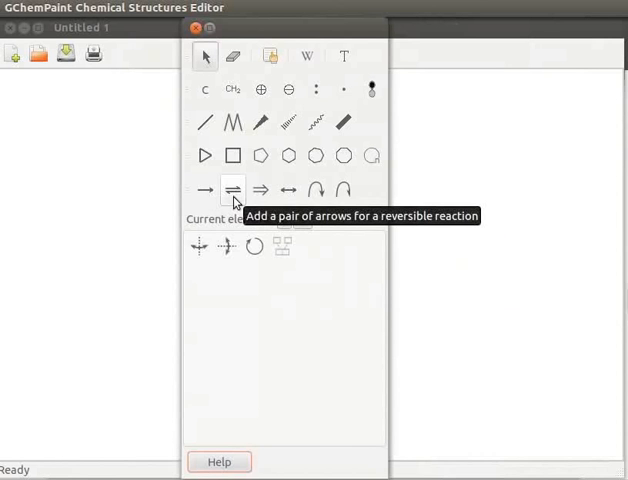
mouse_move(261, 190)
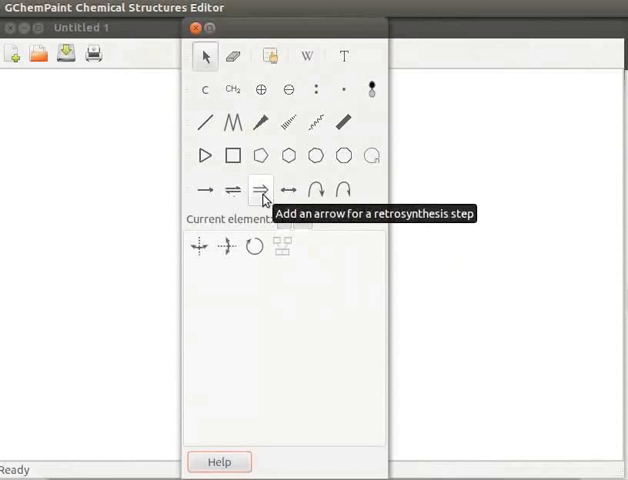
mouse_move(288, 190)
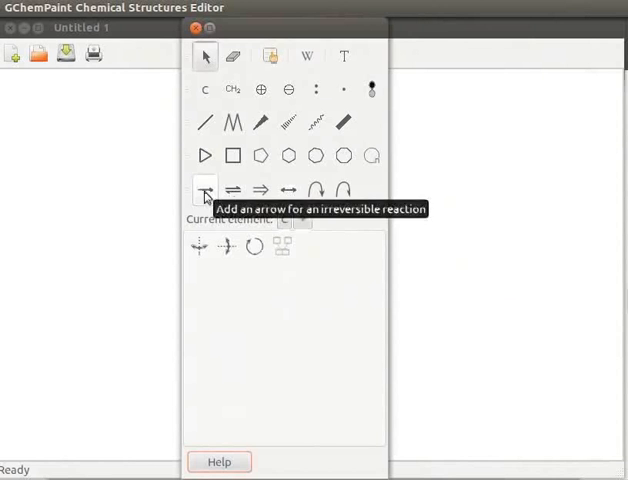
Draw an irreversible reaction arrow, then an equilibrium arrow beneath it
left_click(205, 190)
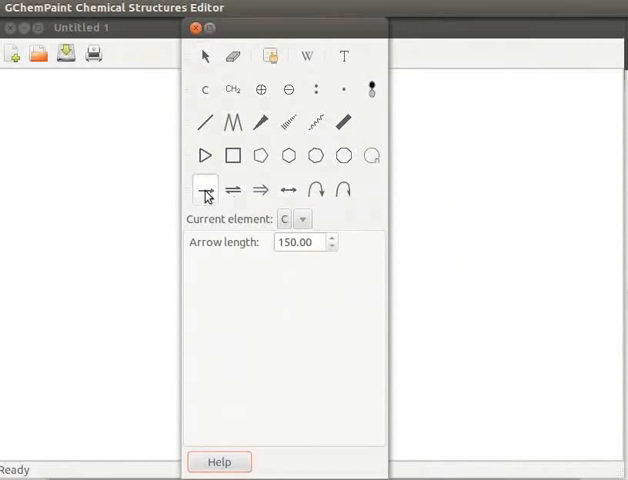
left_click(205, 190)
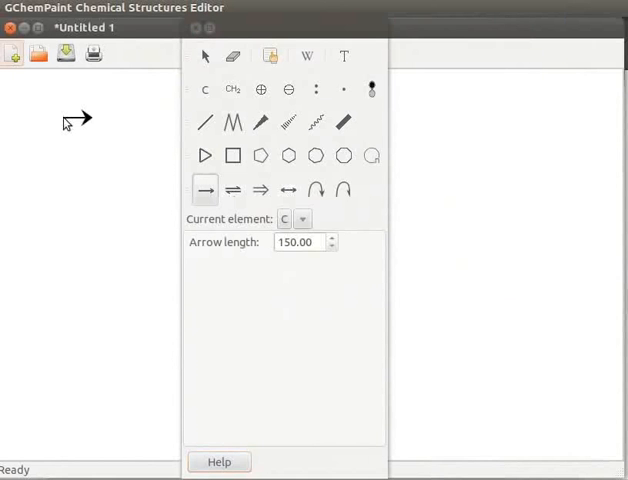
left_click(232, 190)
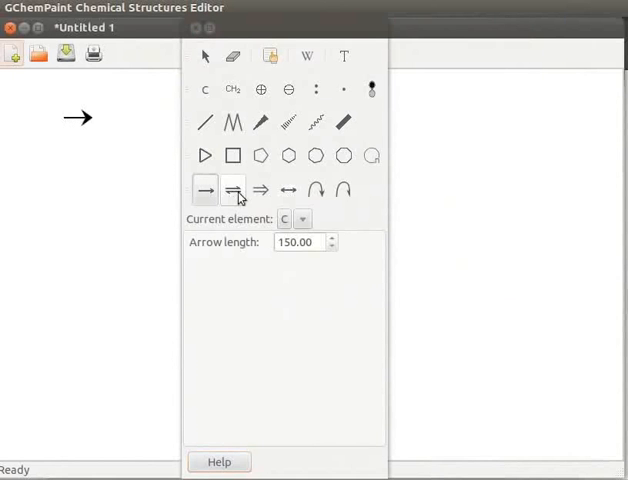
mouse_move(233, 190)
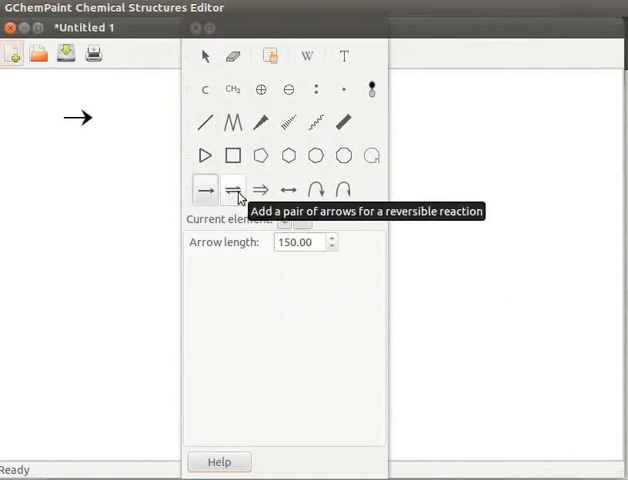
left_click(232, 190)
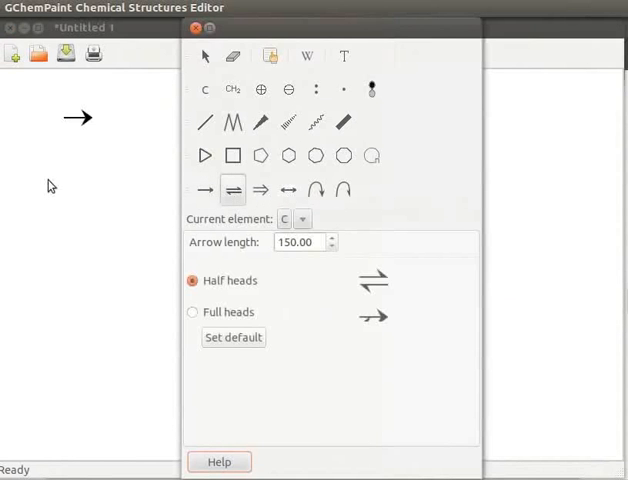
left_click(288, 190)
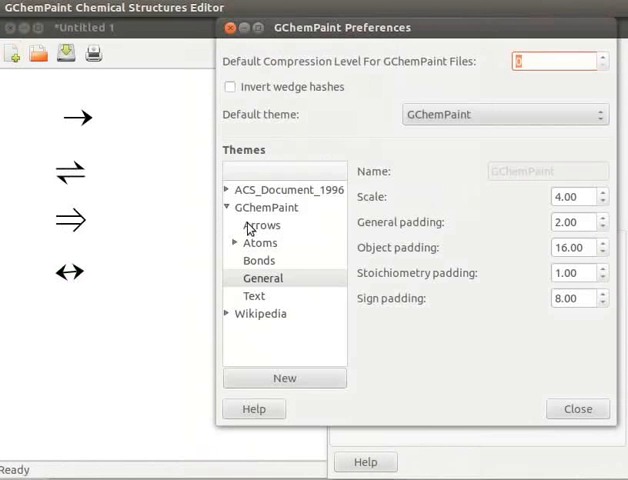
mouse_move(278, 228)
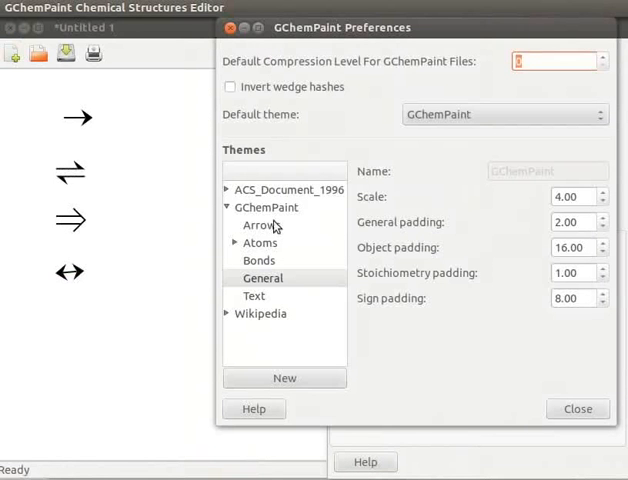
mouse_move(260, 234)
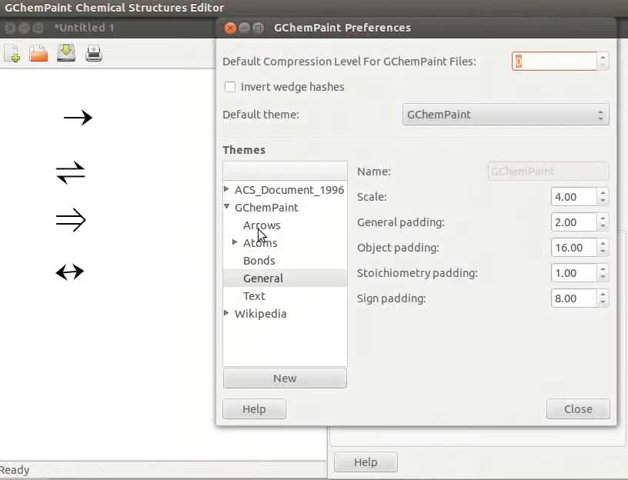
Set GChemPaint theme arrows to length 166, width 3.60, distance 9, heads 16, 2, 26.10
left_click(261, 225)
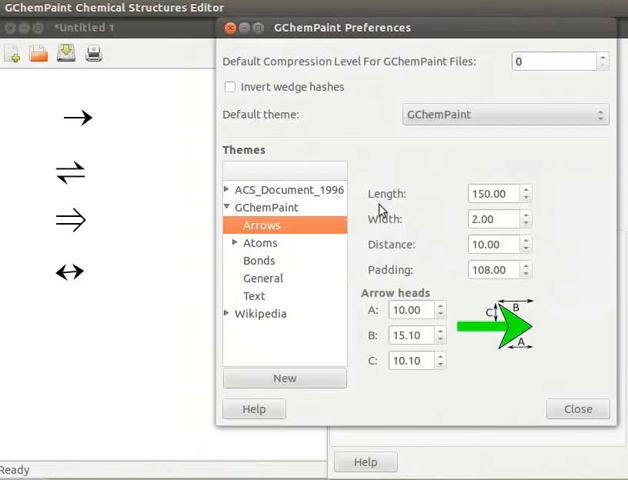
mouse_move(372, 252)
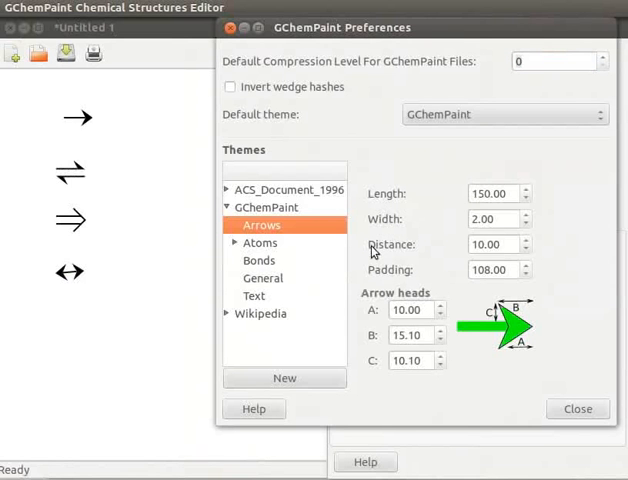
mouse_move(530, 196)
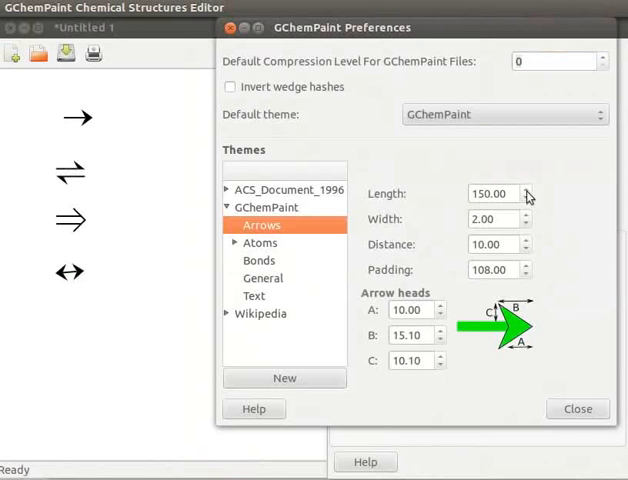
mouse_move(530, 195)
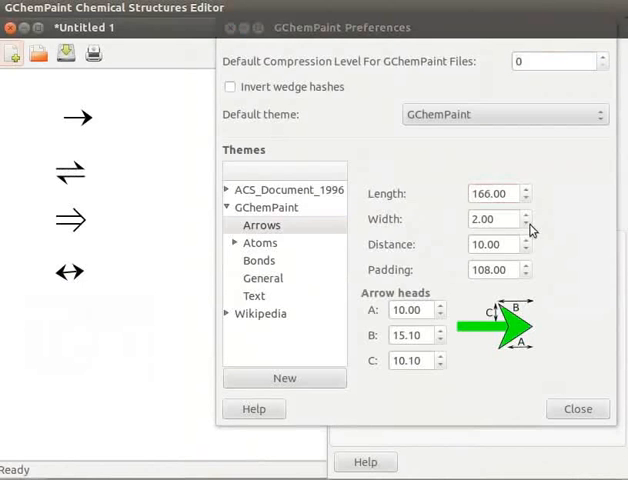
mouse_move(527, 230)
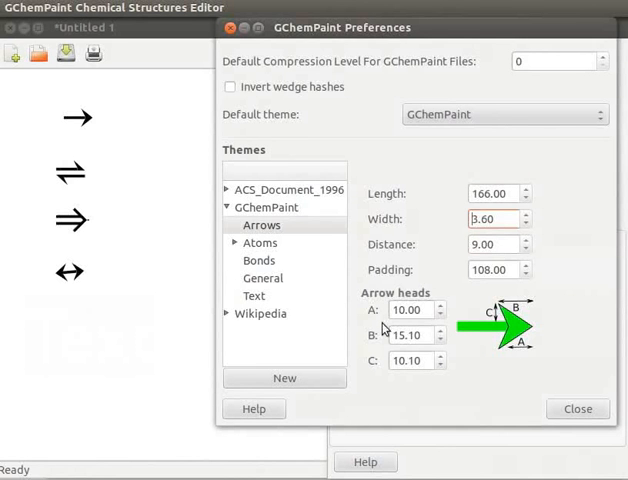
mouse_move(377, 326)
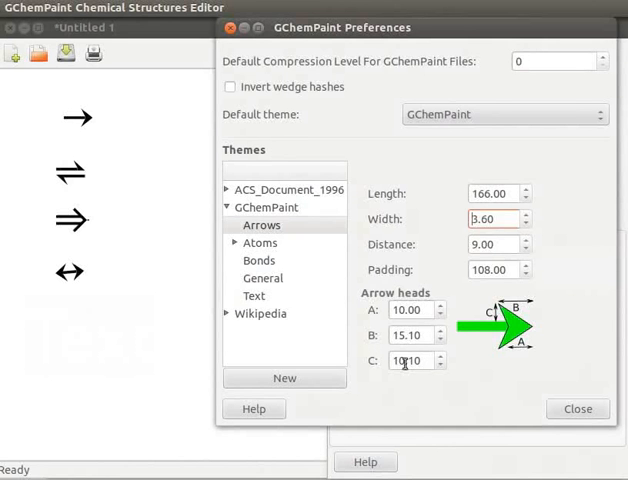
mouse_move(416, 258)
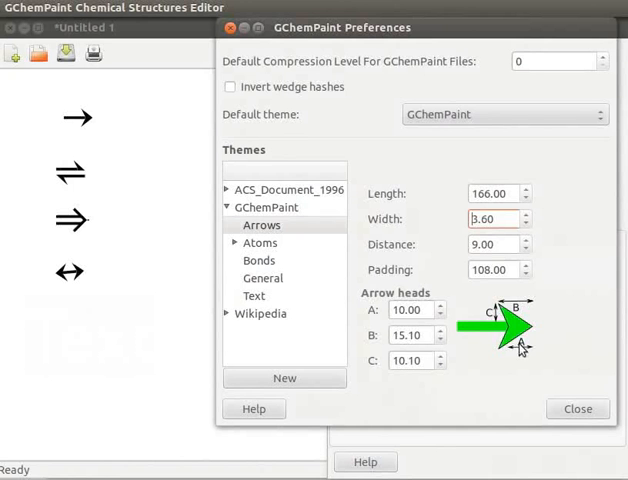
mouse_move(427, 303)
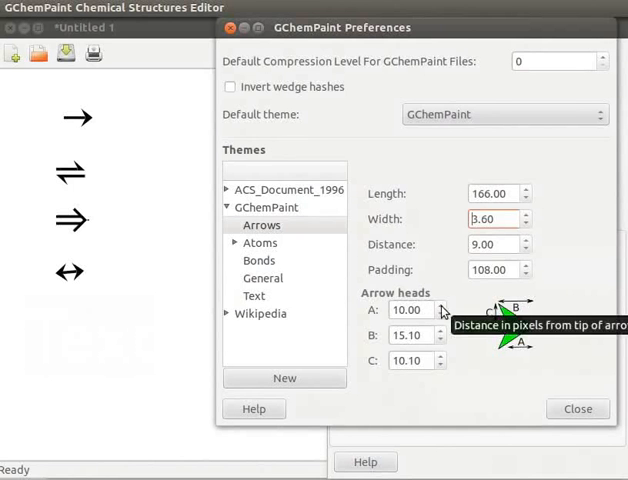
type("43.00")
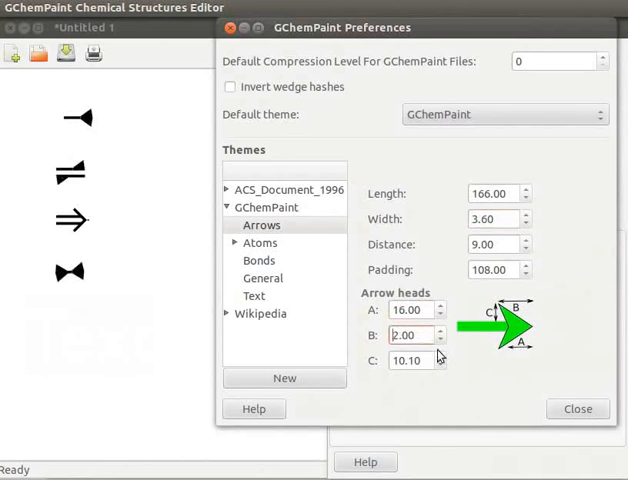
type("26.10")
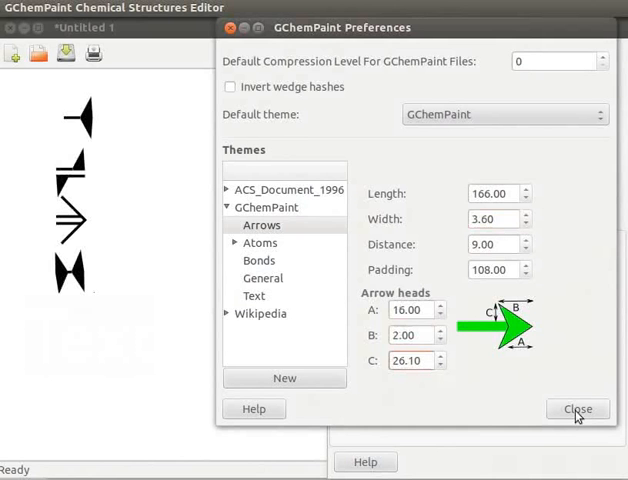
Close the Preferences dialog
left_click(578, 409)
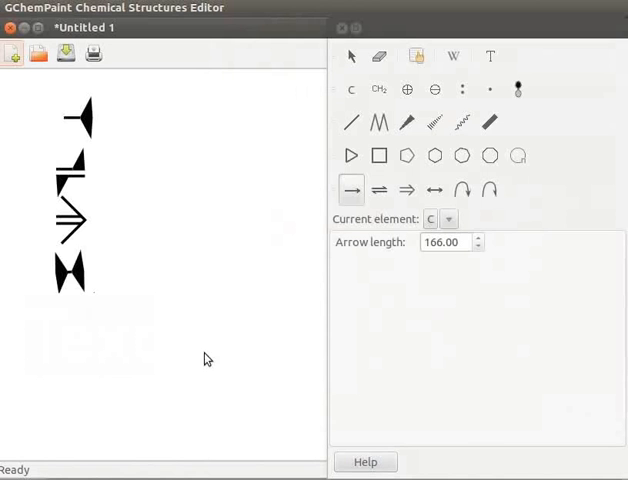
mouse_move(169, 342)
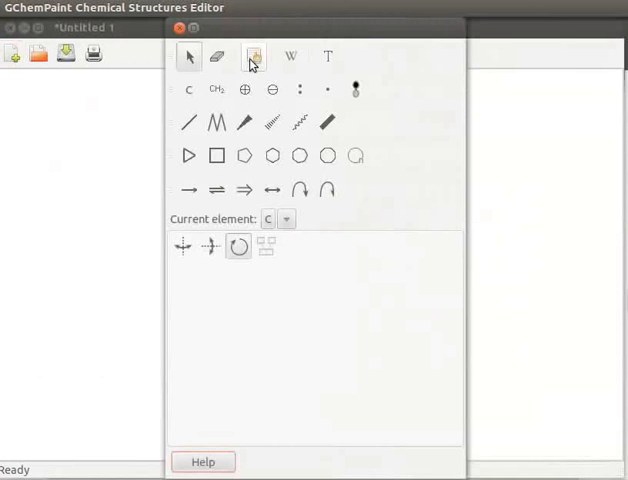
Activate the Templates tool and show its list of template categories
left_click(253, 56)
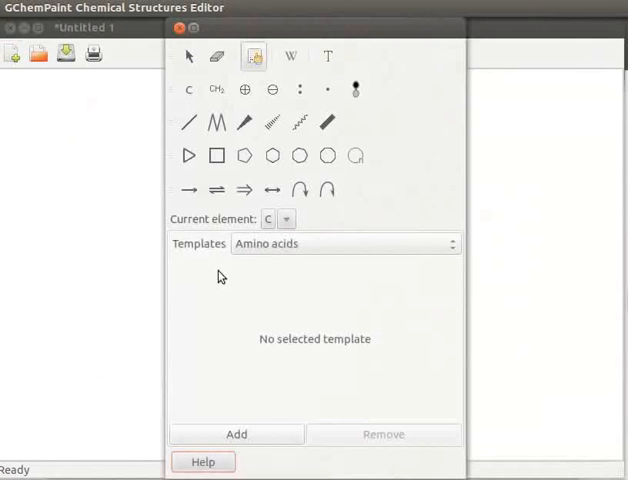
mouse_move(206, 257)
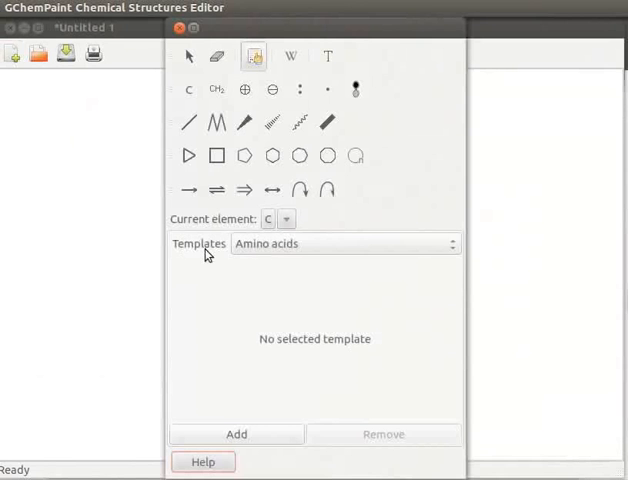
mouse_move(460, 253)
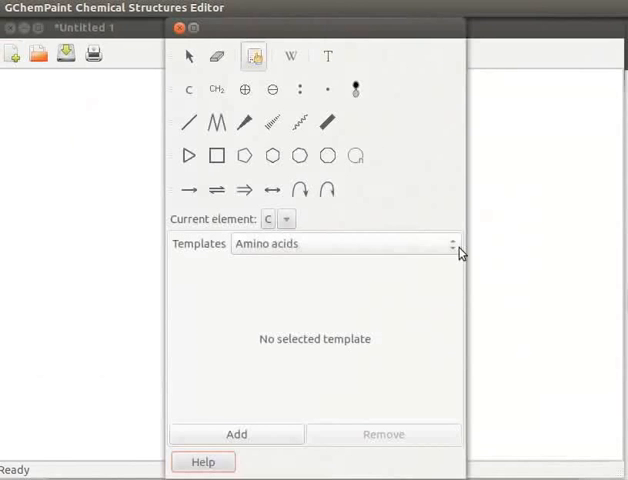
left_click(345, 243)
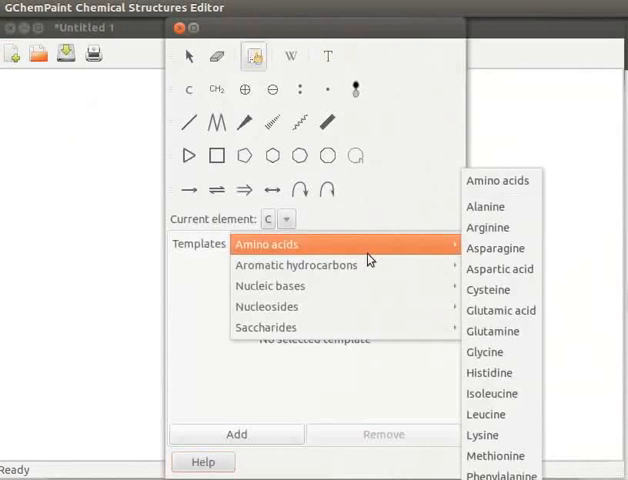
mouse_move(296, 265)
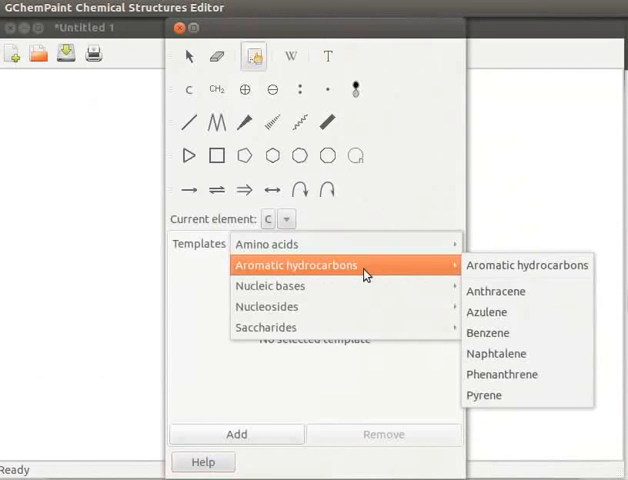
mouse_move(355, 307)
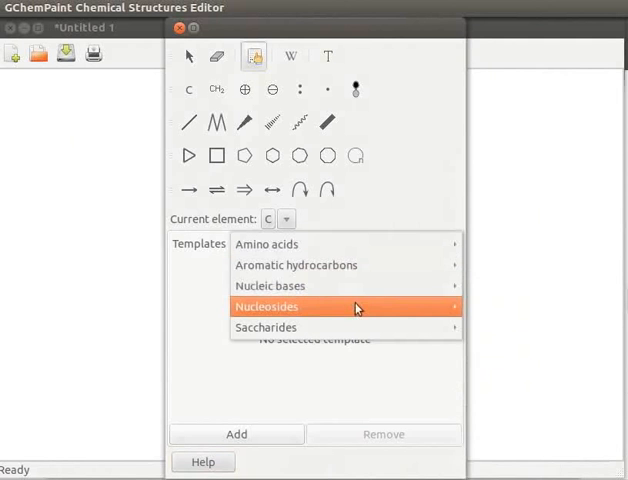
mouse_move(266, 327)
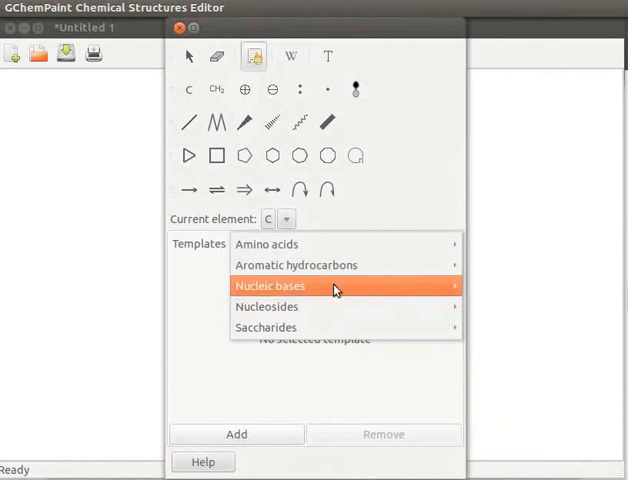
mouse_move(266, 244)
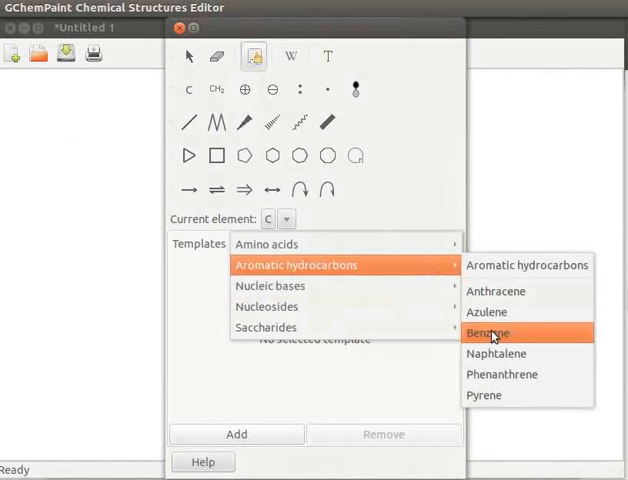
Place a Benzene template, then a Naphtalene template below it
left_click(486, 332)
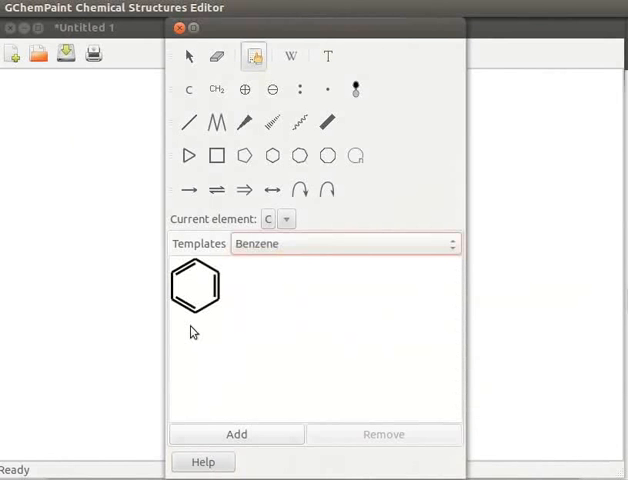
mouse_move(199, 322)
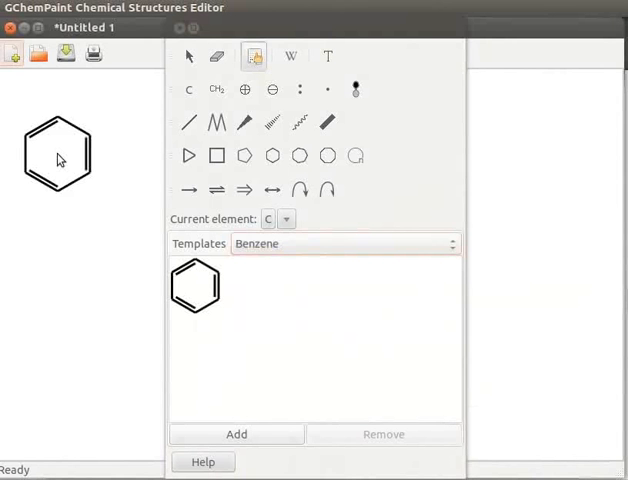
mouse_move(461, 264)
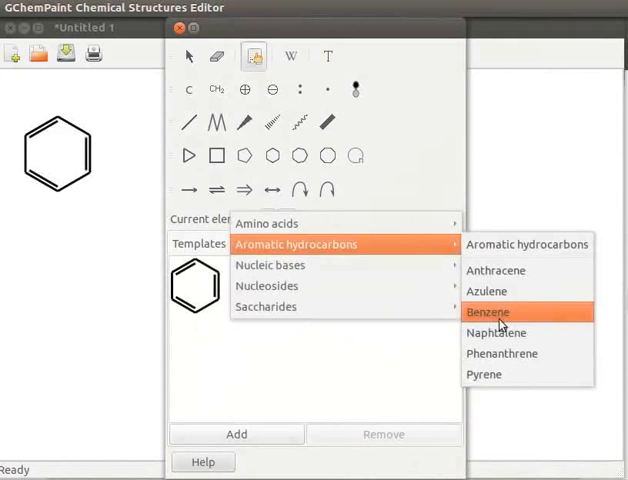
left_click(496, 332)
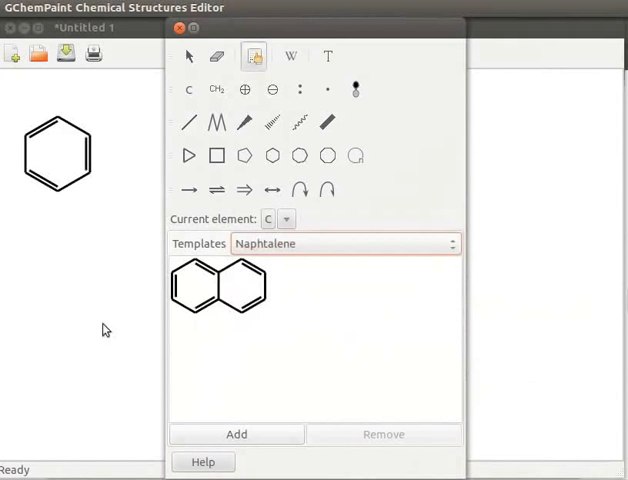
left_click(236, 434)
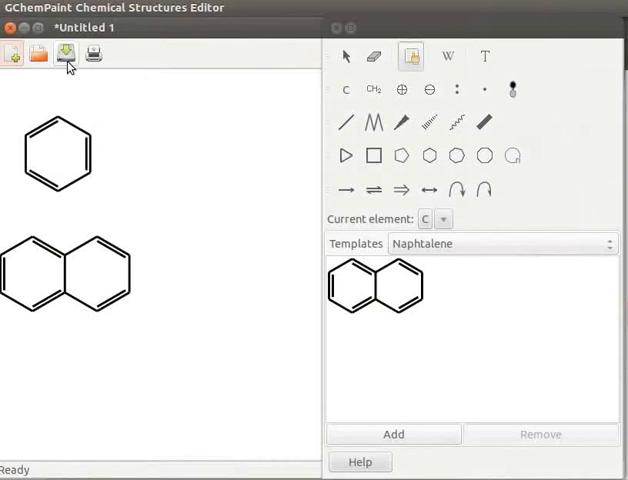
Save the drawing under the name 'Benzene'
left_click(65, 55)
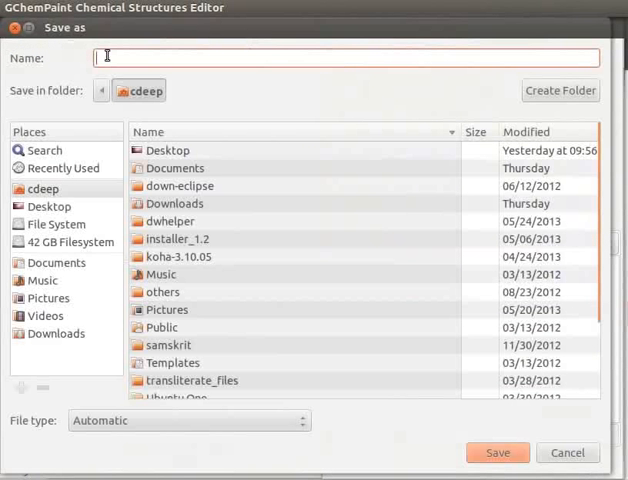
type("Ben")
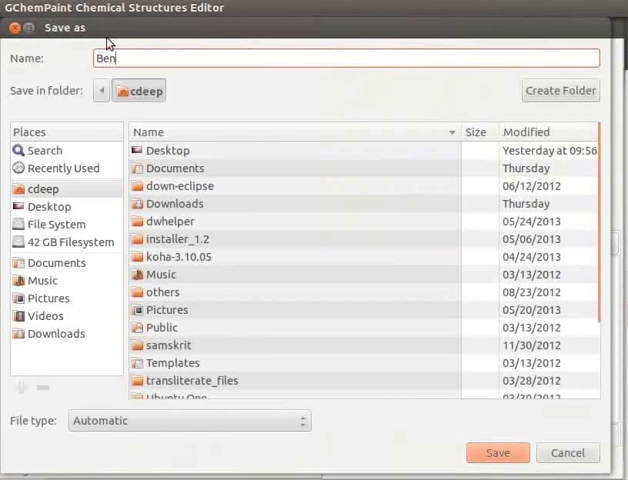
type("zene")
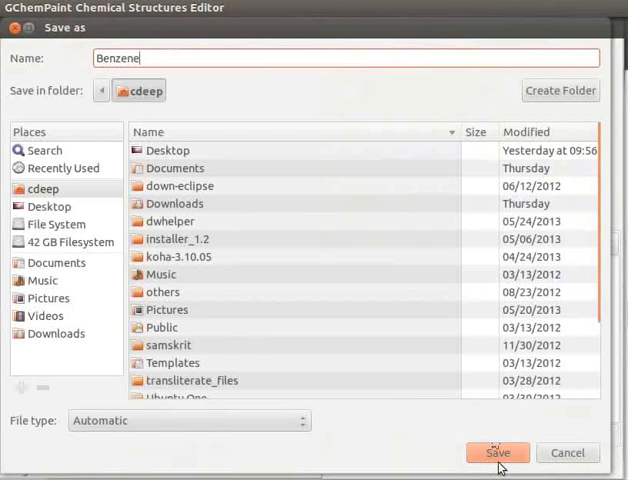
left_click(497, 452)
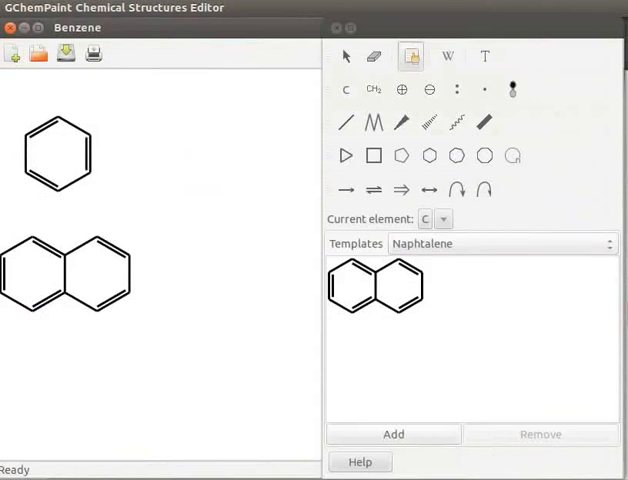
mouse_move(372, 122)
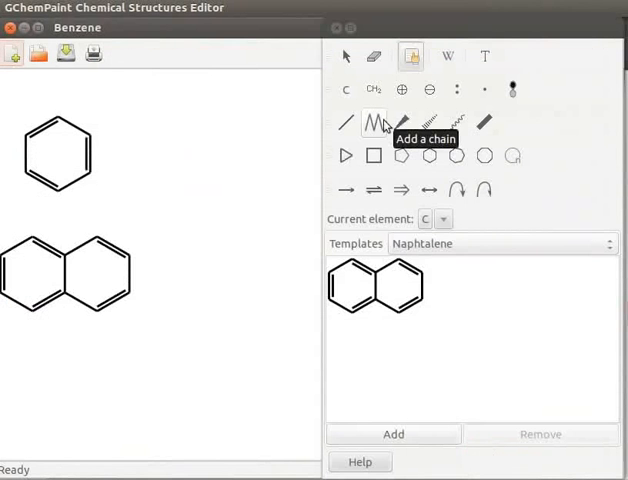
mouse_move(75, 77)
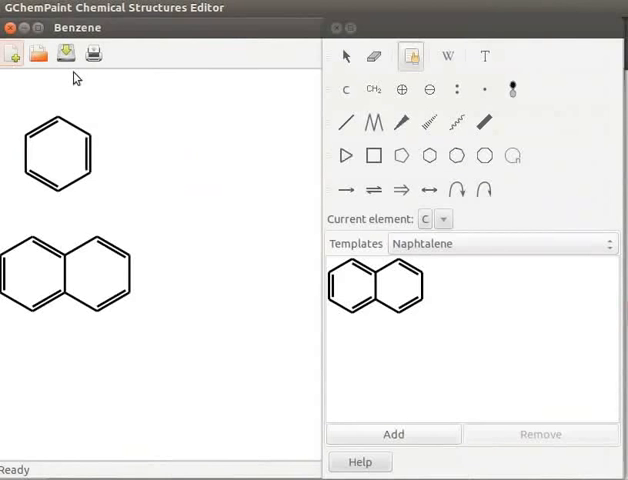
mouse_move(37, 54)
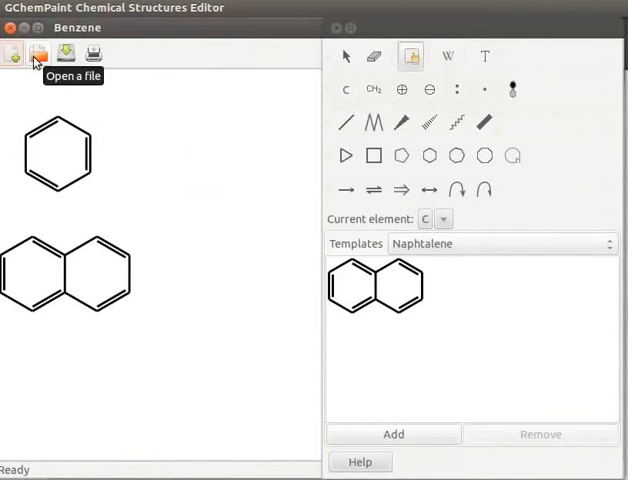
Open the hexane.gchempaint drawing file
left_click(38, 55)
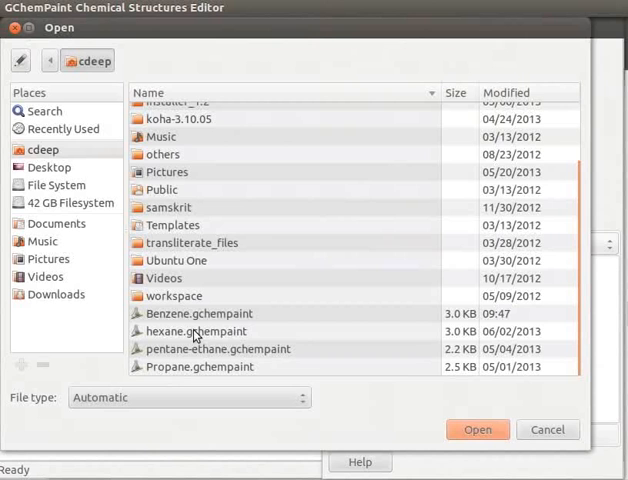
left_click(198, 331)
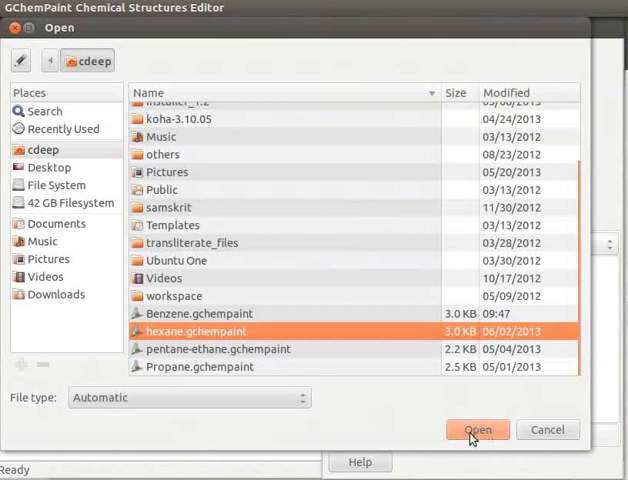
left_click(478, 429)
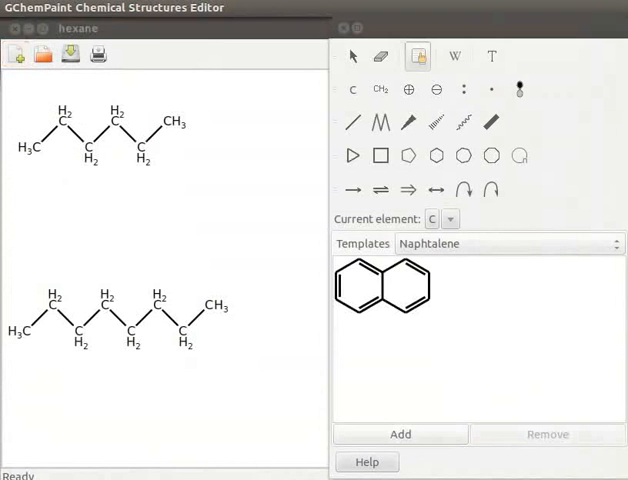
Create a 'Hexane' template in Hydrocarbons from the upper hexane chain
left_click(400, 434)
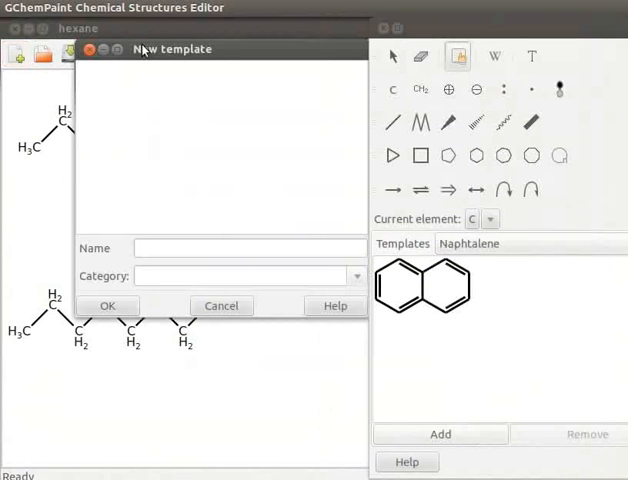
mouse_move(145, 53)
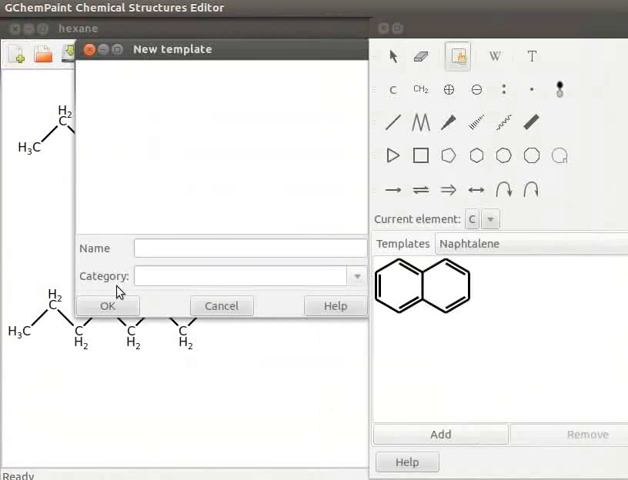
mouse_move(349, 291)
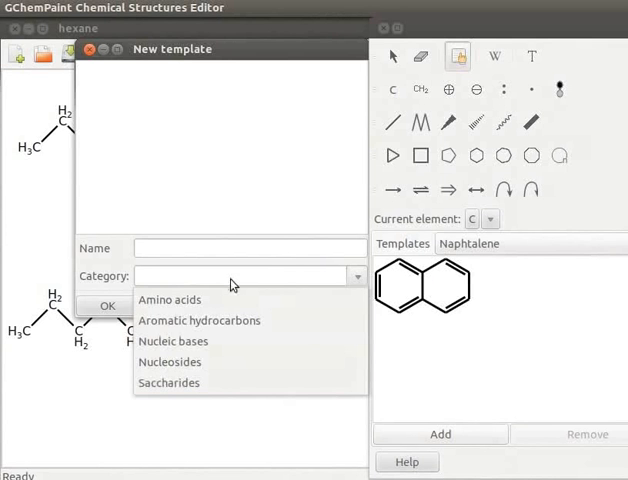
type("Hydrocarbons")
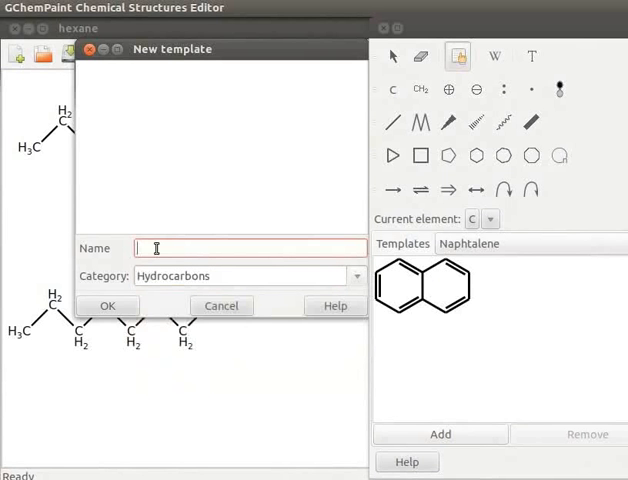
type("He")
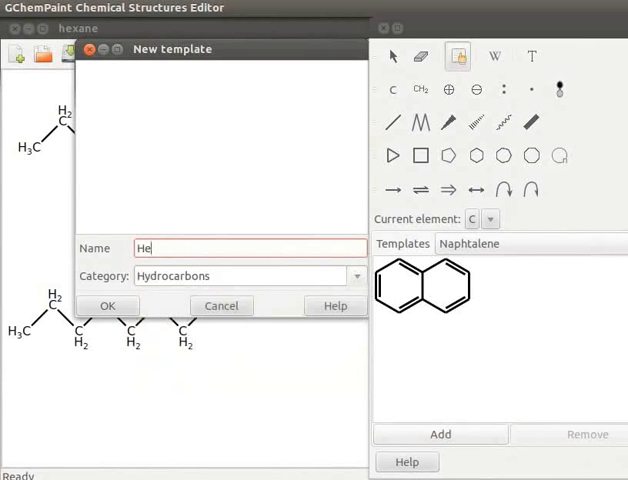
type("xane")
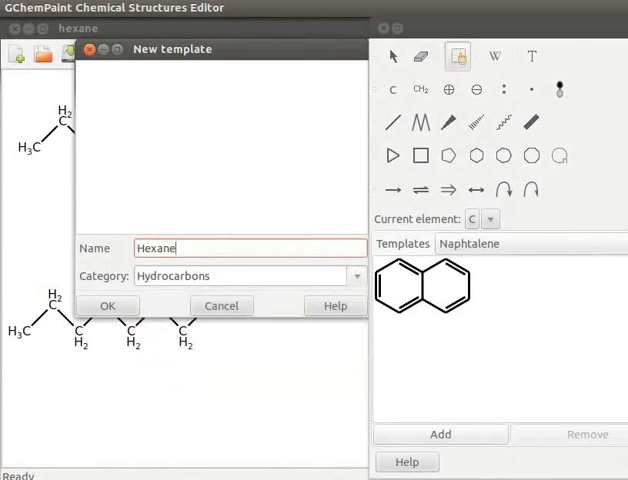
mouse_move(55, 133)
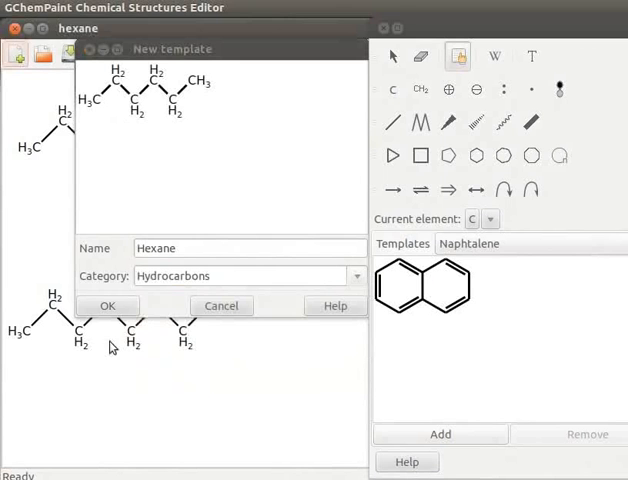
left_click(108, 305)
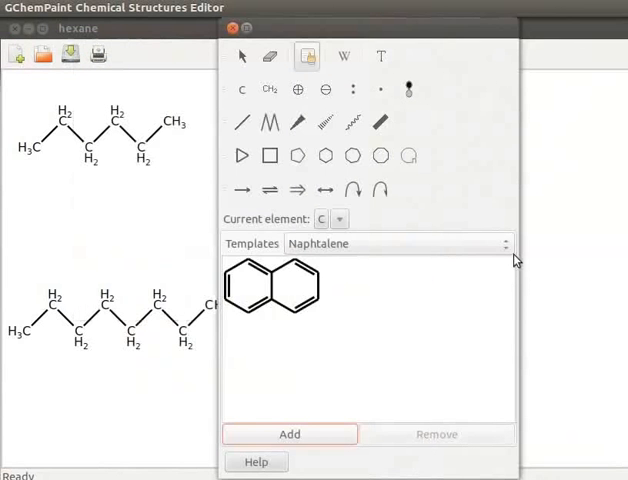
Add the Hexane template from the Hydrocarbons category
left_click(400, 243)
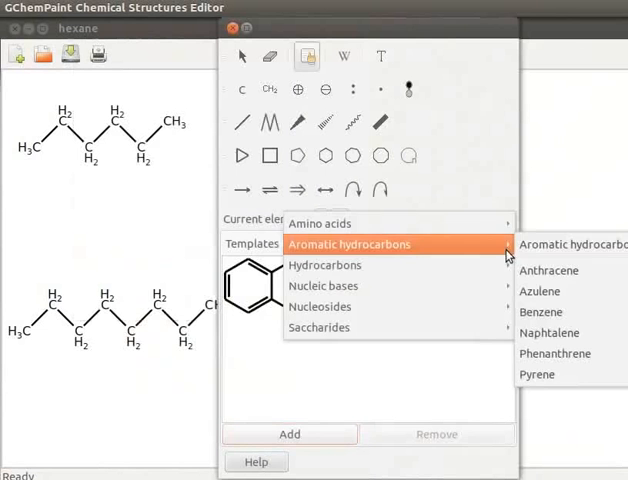
mouse_move(325, 265)
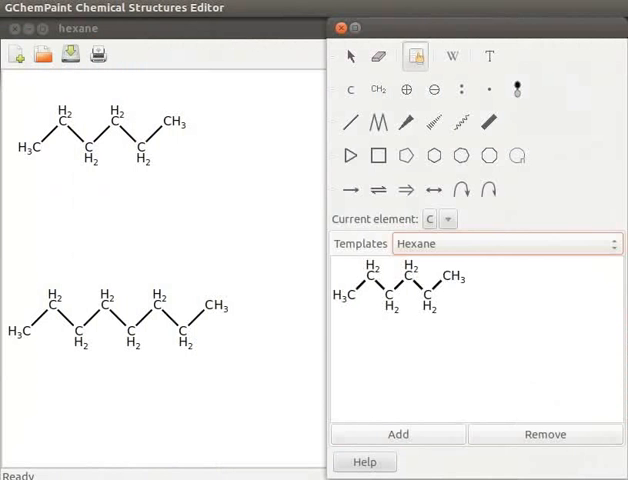
mouse_move(109, 28)
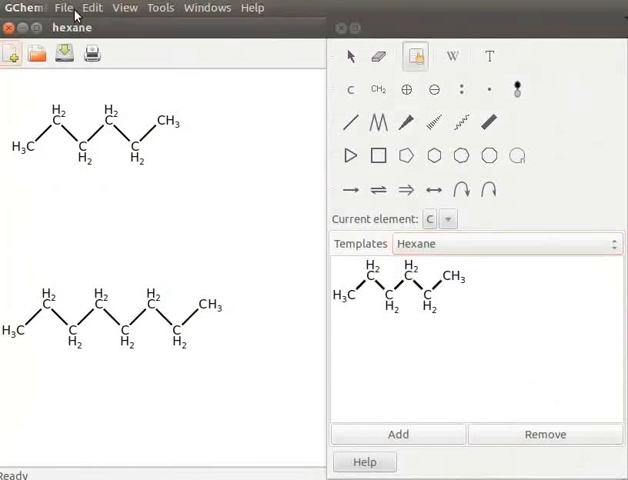
left_click(65, 8)
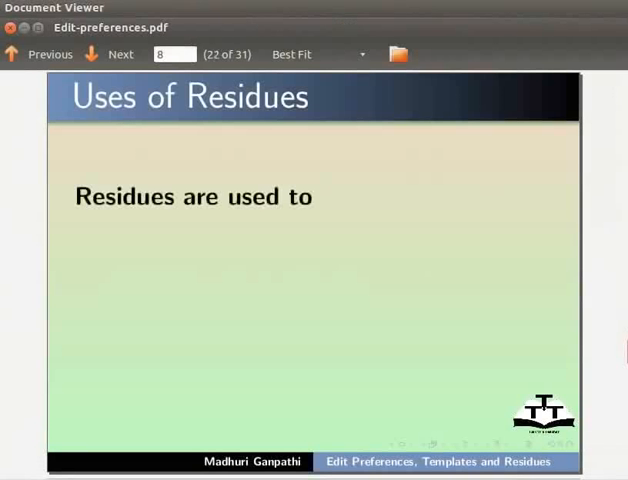
Reveal the functional-group point on the Uses of Residues slide, then return to GChemPaint
left_click(110, 54)
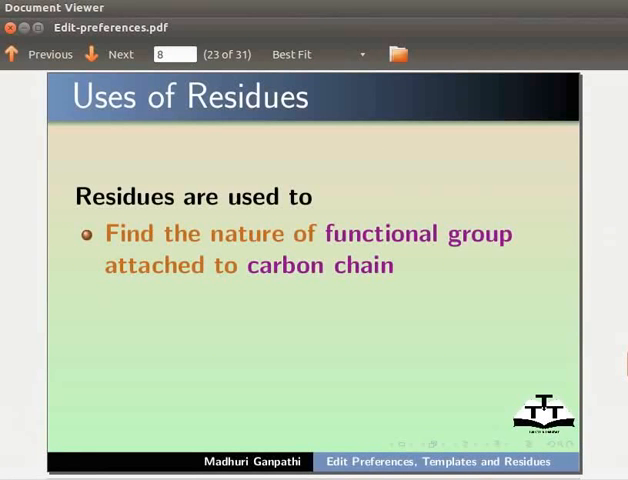
left_click(110, 54)
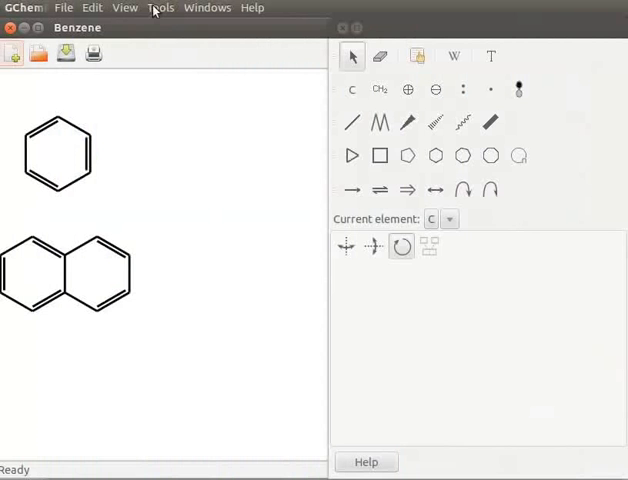
Open the Residues editor via Tools > Edit residues and load the n-Pr residue
left_click(160, 8)
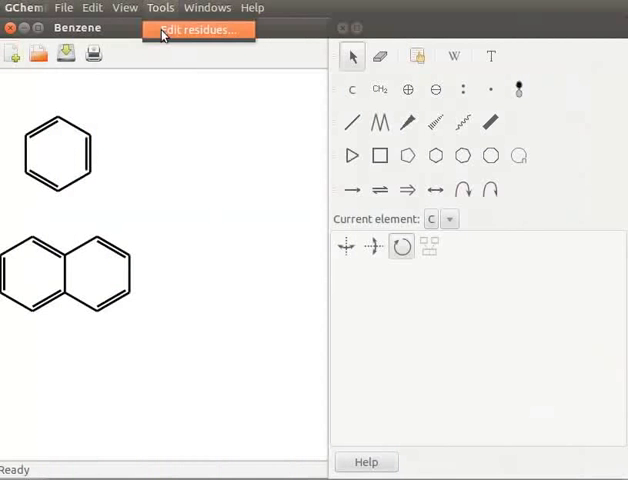
left_click(196, 29)
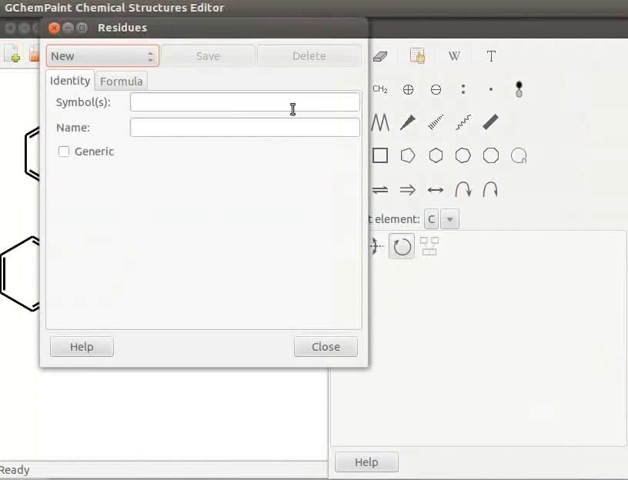
mouse_move(136, 117)
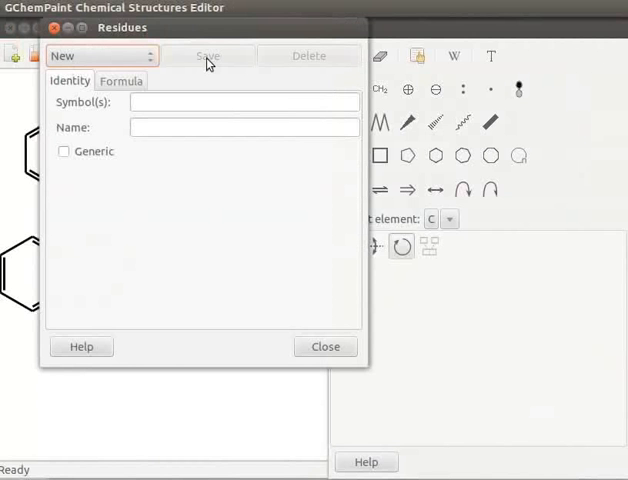
mouse_move(311, 57)
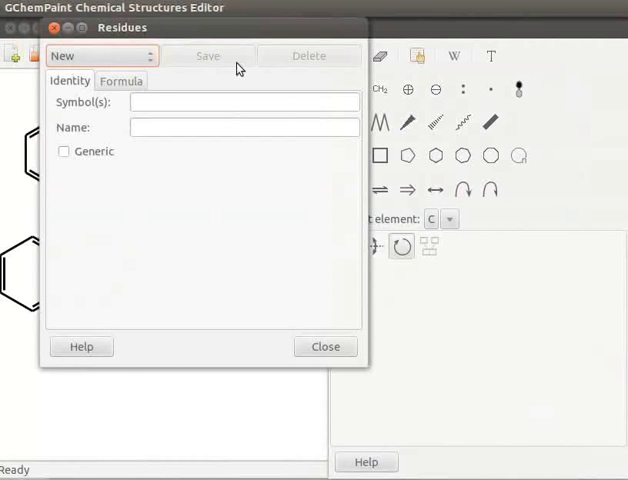
mouse_move(150, 65)
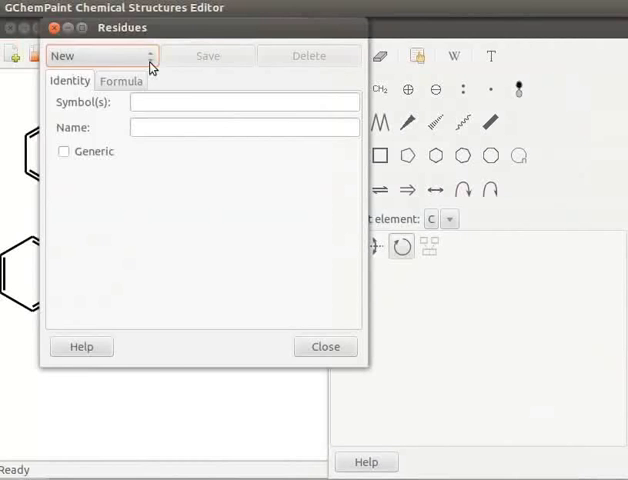
left_click(100, 55)
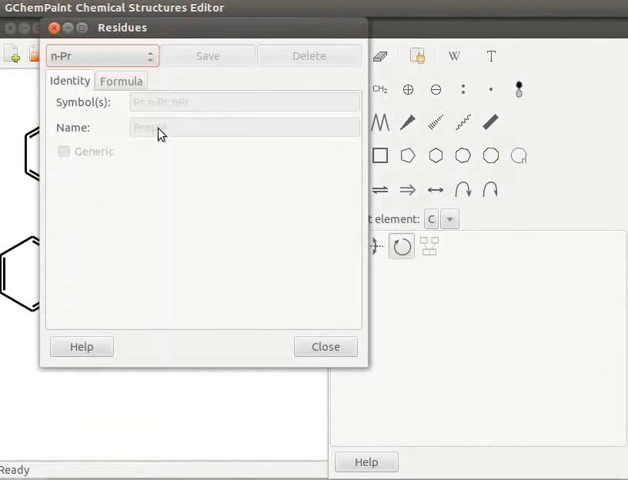
Inspect the n-Pr and s-Bu residue structures, then reopen the residue list
left_click(121, 80)
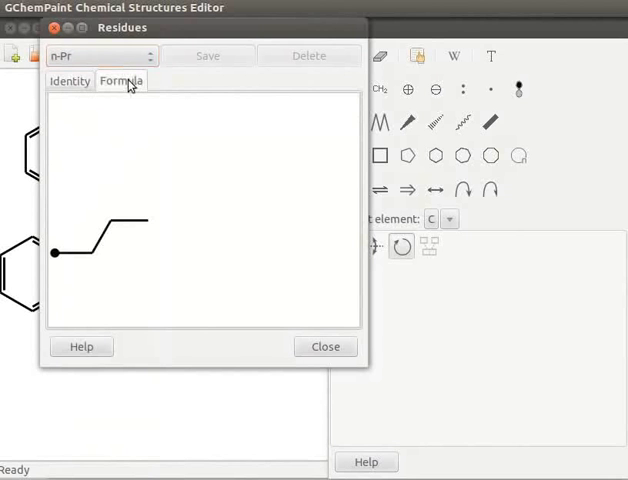
mouse_move(73, 261)
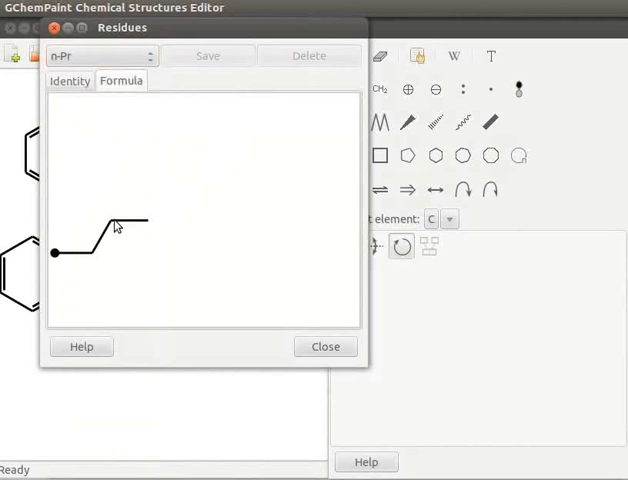
mouse_move(168, 42)
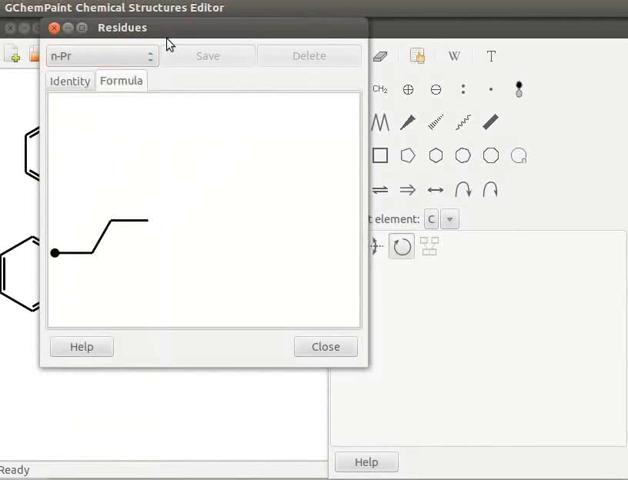
left_click(100, 55)
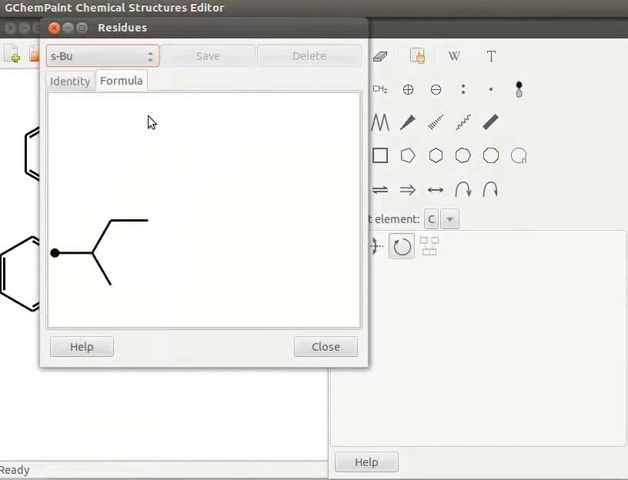
left_click(69, 80)
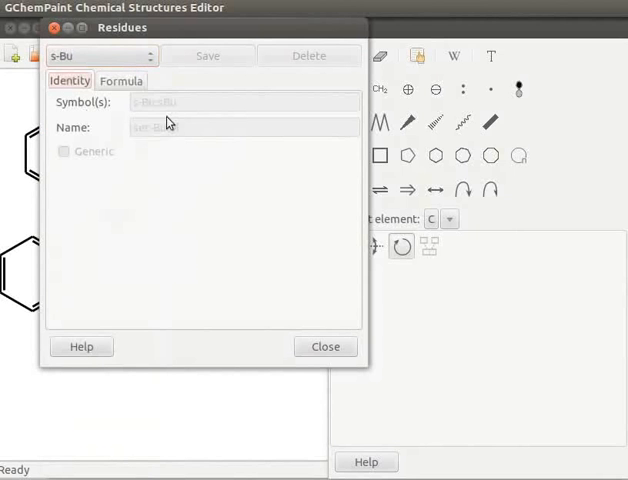
left_click(121, 81)
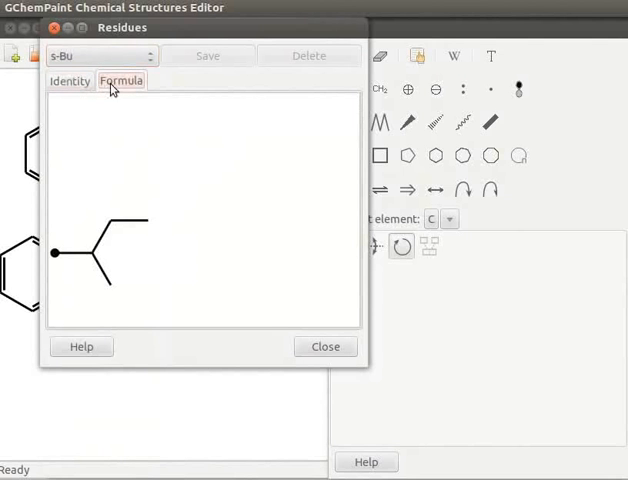
mouse_move(105, 247)
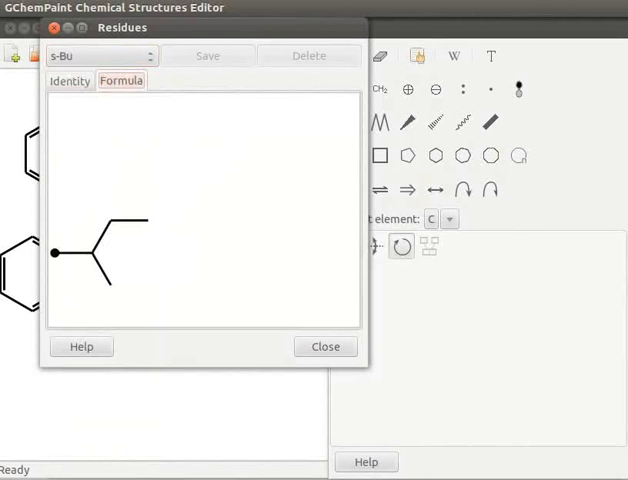
left_click(95, 55)
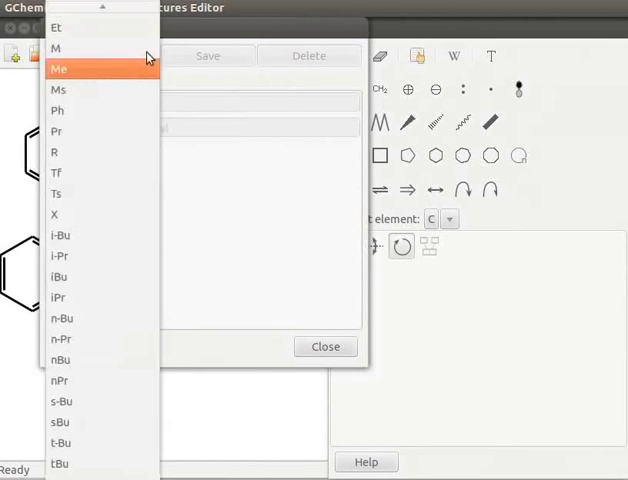
Create a residue with symbol O-H, name Hydroxy, and an oxygen bond end
left_click(100, 55)
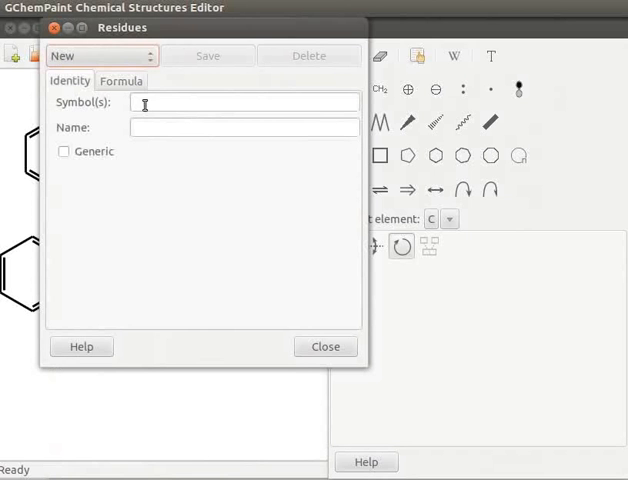
type("O-H")
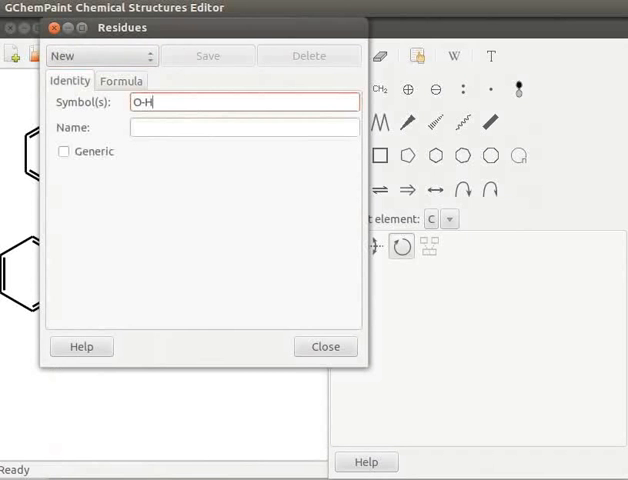
type("Hydroxy")
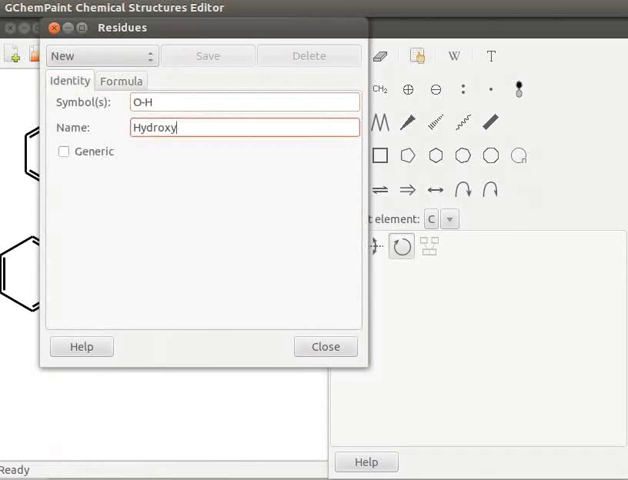
left_click(121, 81)
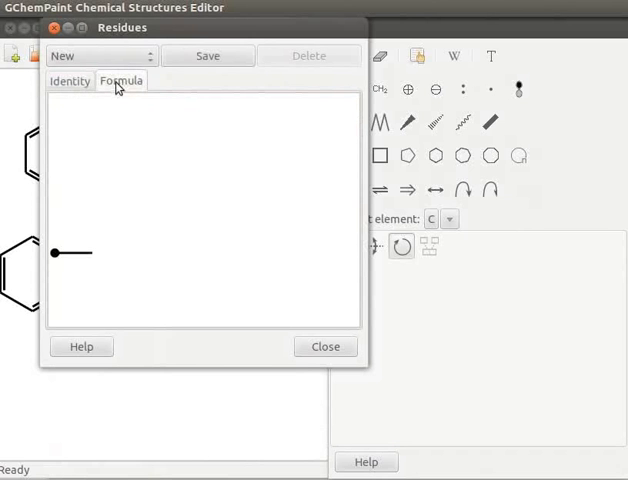
mouse_move(60, 262)
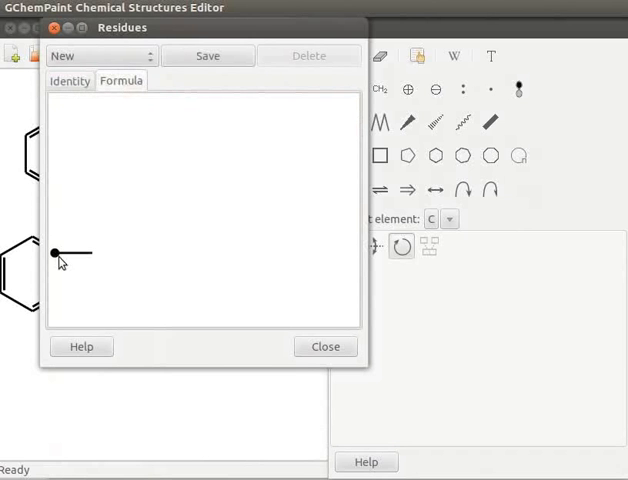
mouse_move(104, 262)
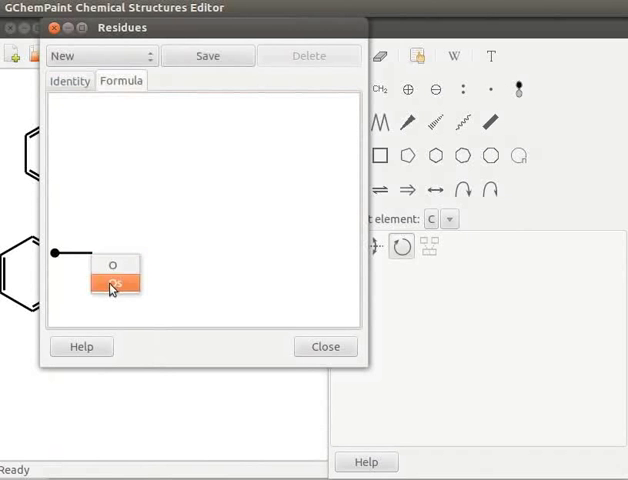
left_click(113, 287)
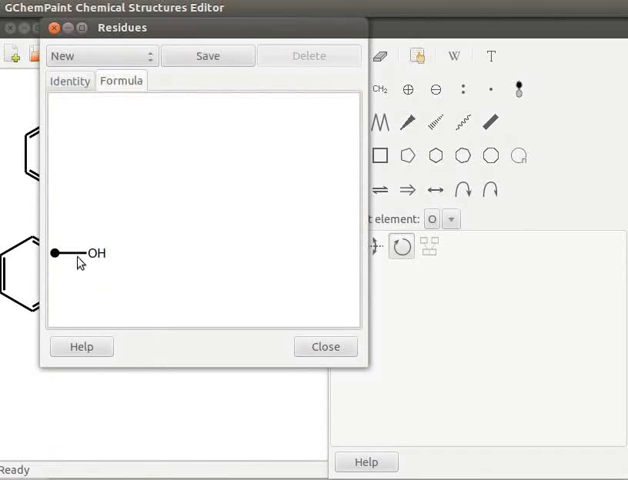
mouse_move(116, 266)
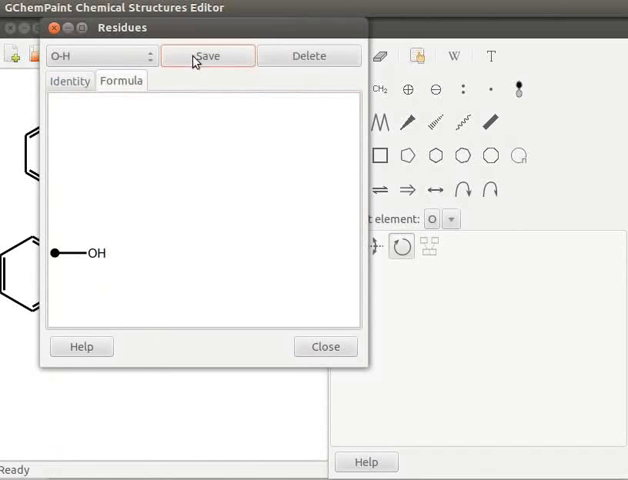
mouse_move(155, 63)
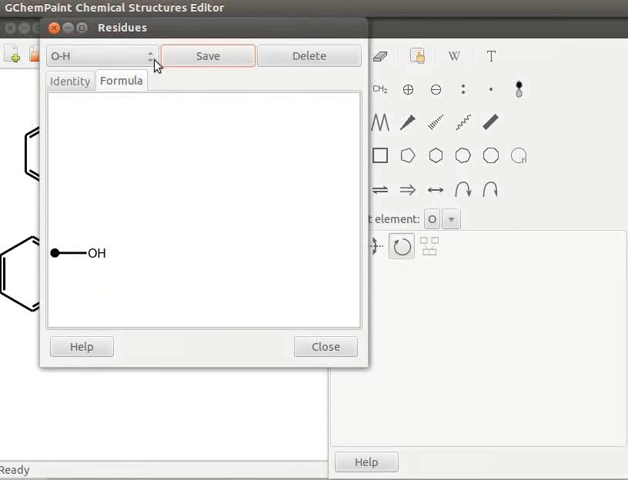
Confirm and select O-H in the residue list, then close the editor
left_click(100, 55)
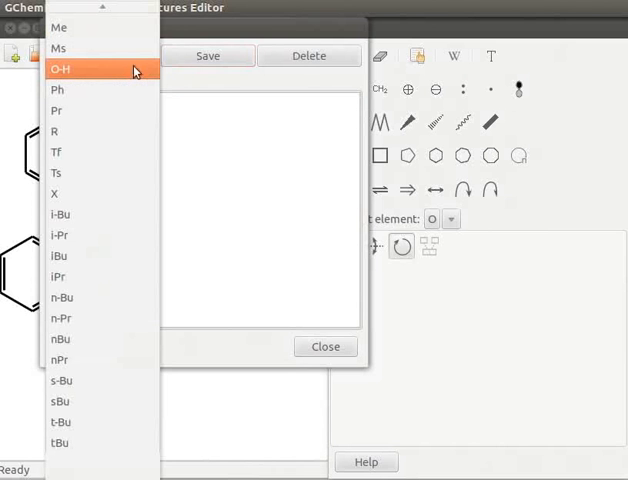
mouse_move(111, 78)
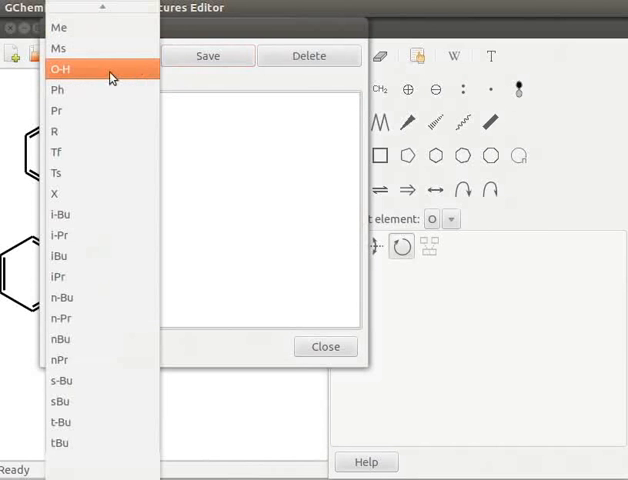
left_click(65, 69)
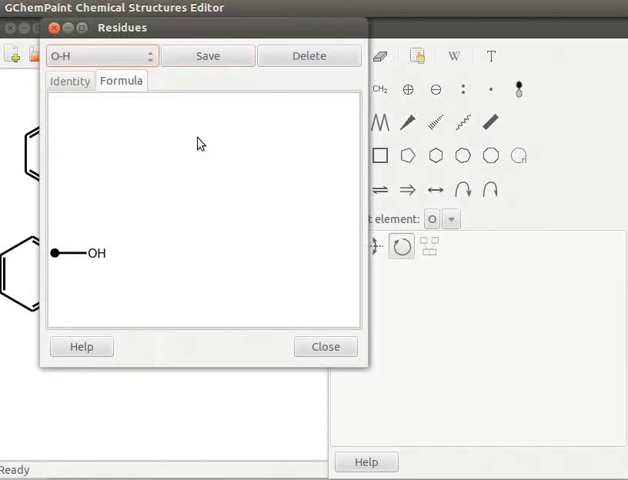
mouse_move(310, 350)
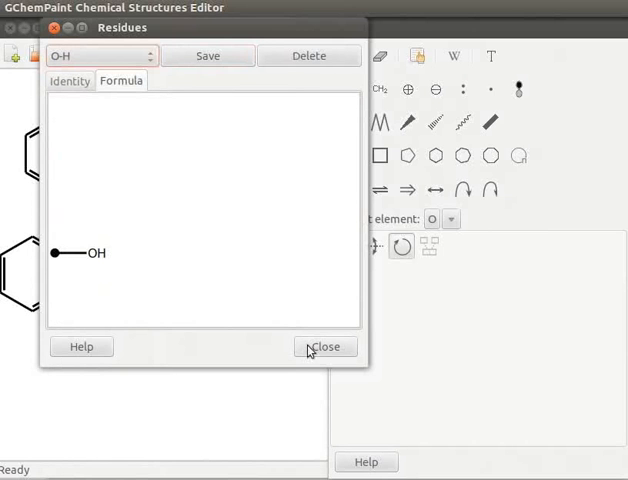
left_click(325, 346)
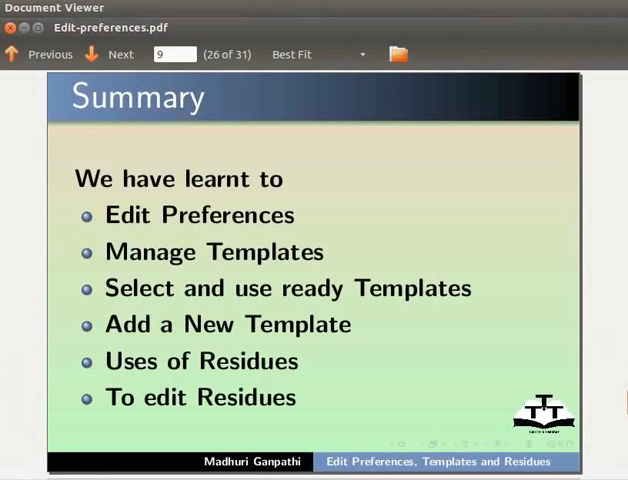
Advance from the Summary slide to the Assignment slide
left_click(120, 54)
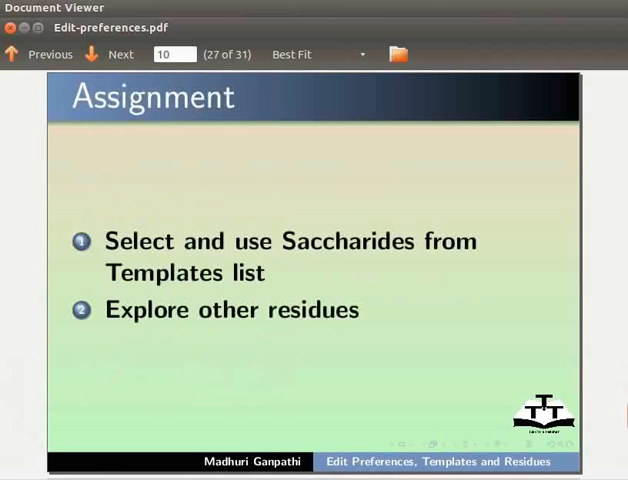
Step through the About, Workshops and Acknowledgements slides to page 31
left_click(110, 54)
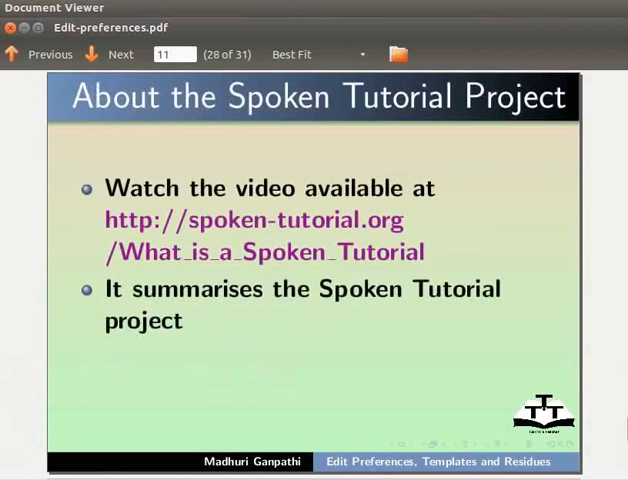
mouse_move(118, 222)
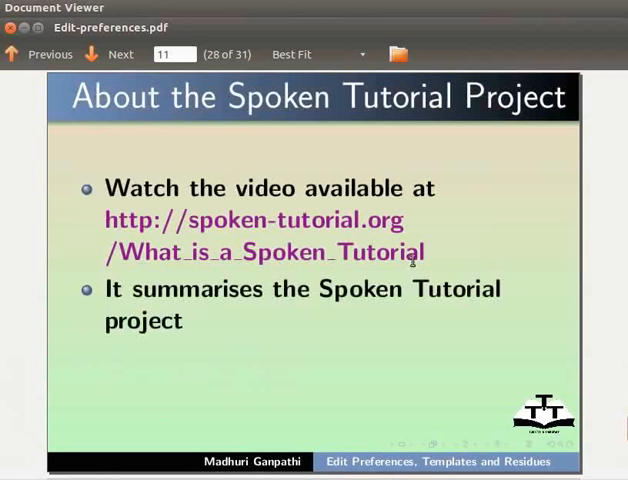
left_click(119, 54)
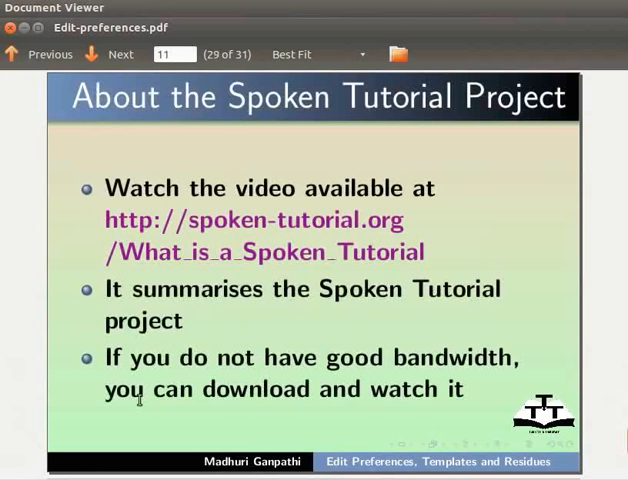
left_click(110, 54)
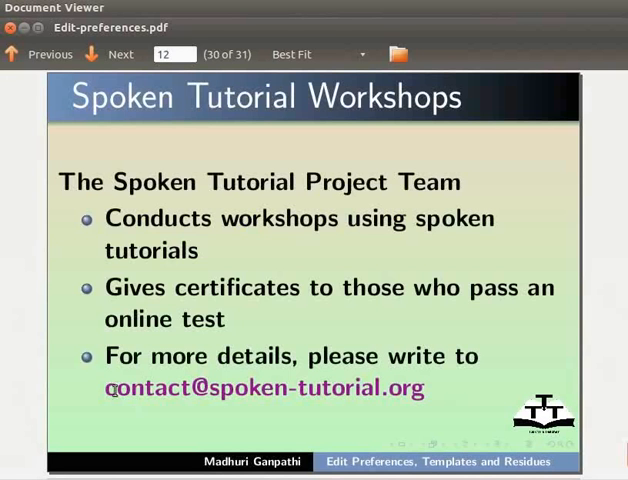
mouse_move(343, 390)
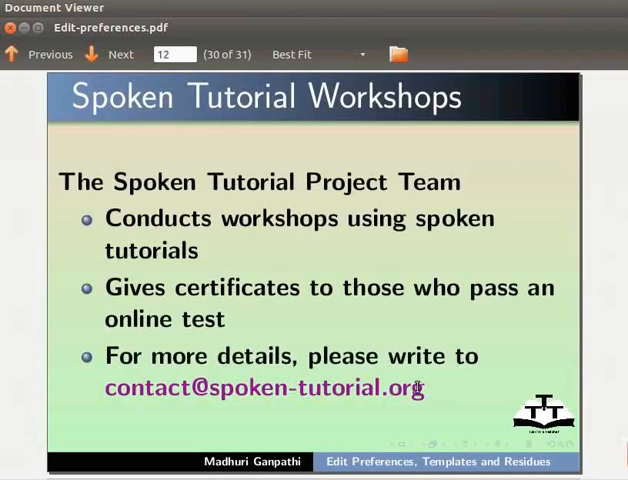
left_click(119, 54)
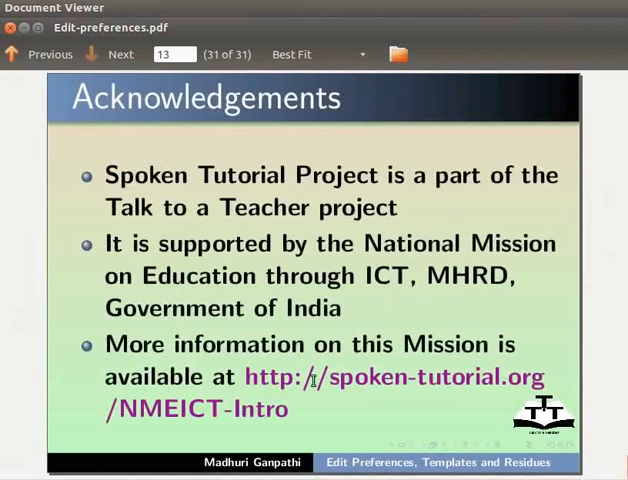
mouse_move(497, 370)
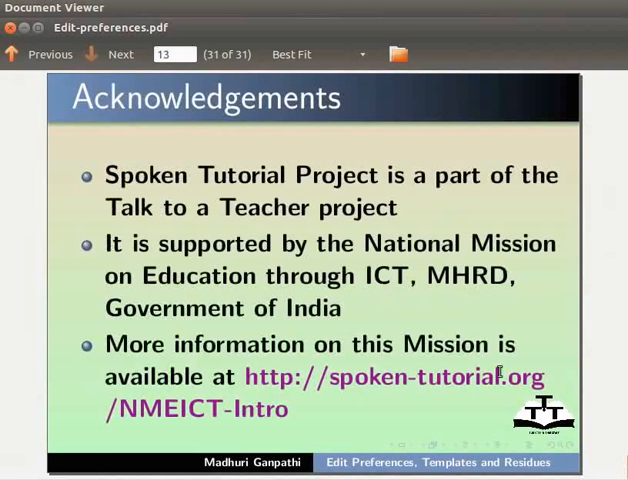
mouse_move(298, 417)
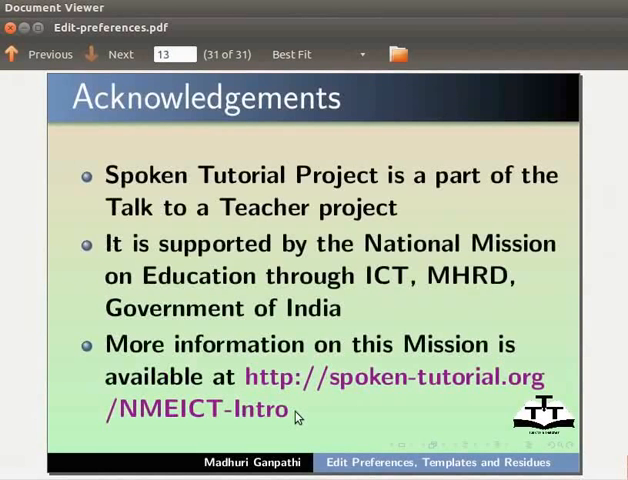